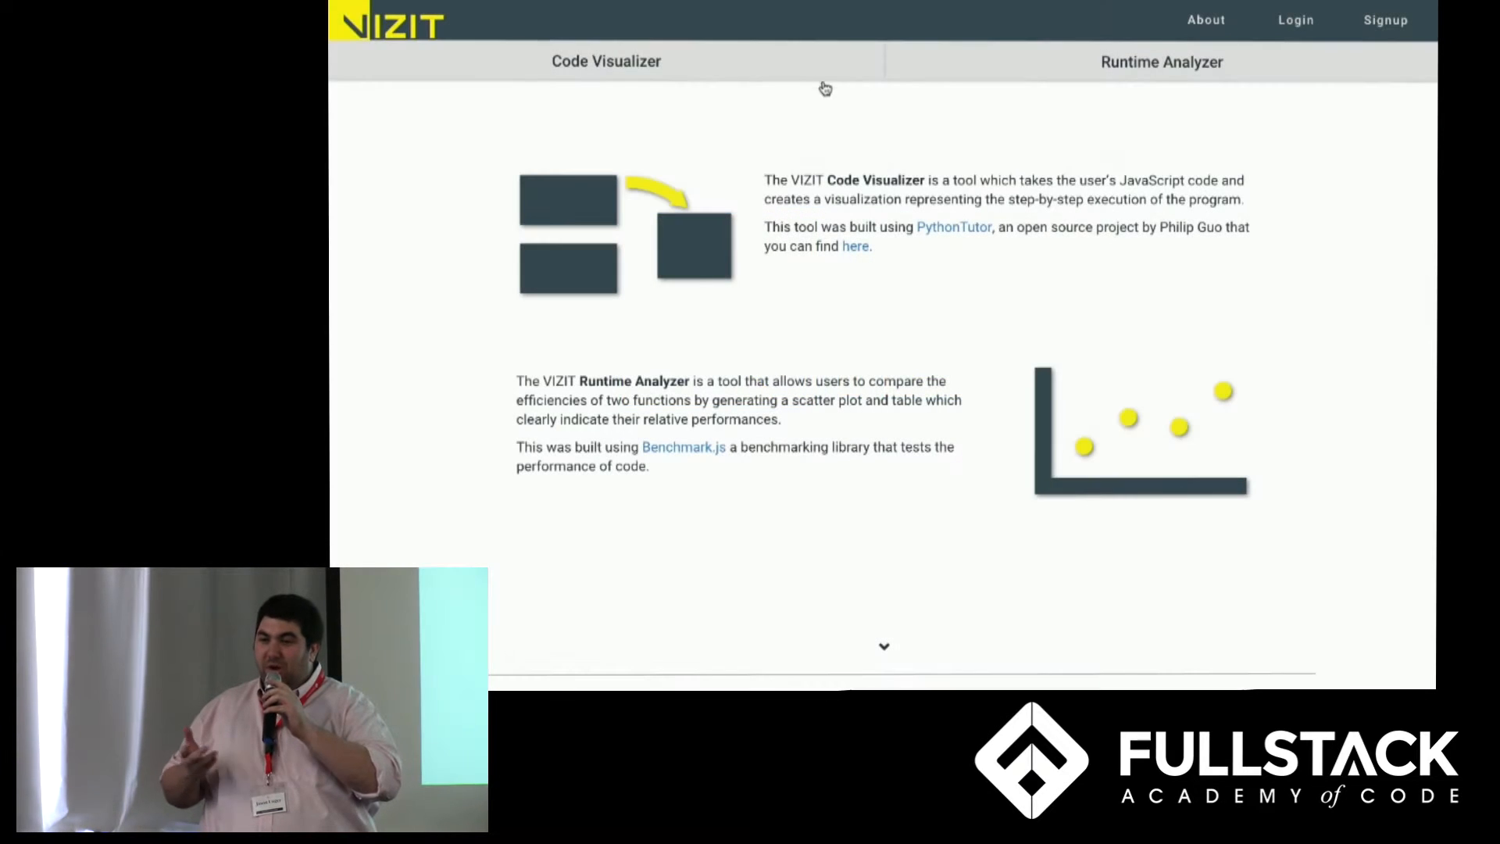
- Write a recursive factorial function in the Code Visualizer's editor
{"action": "left_click", "coordinate": [607, 61]}
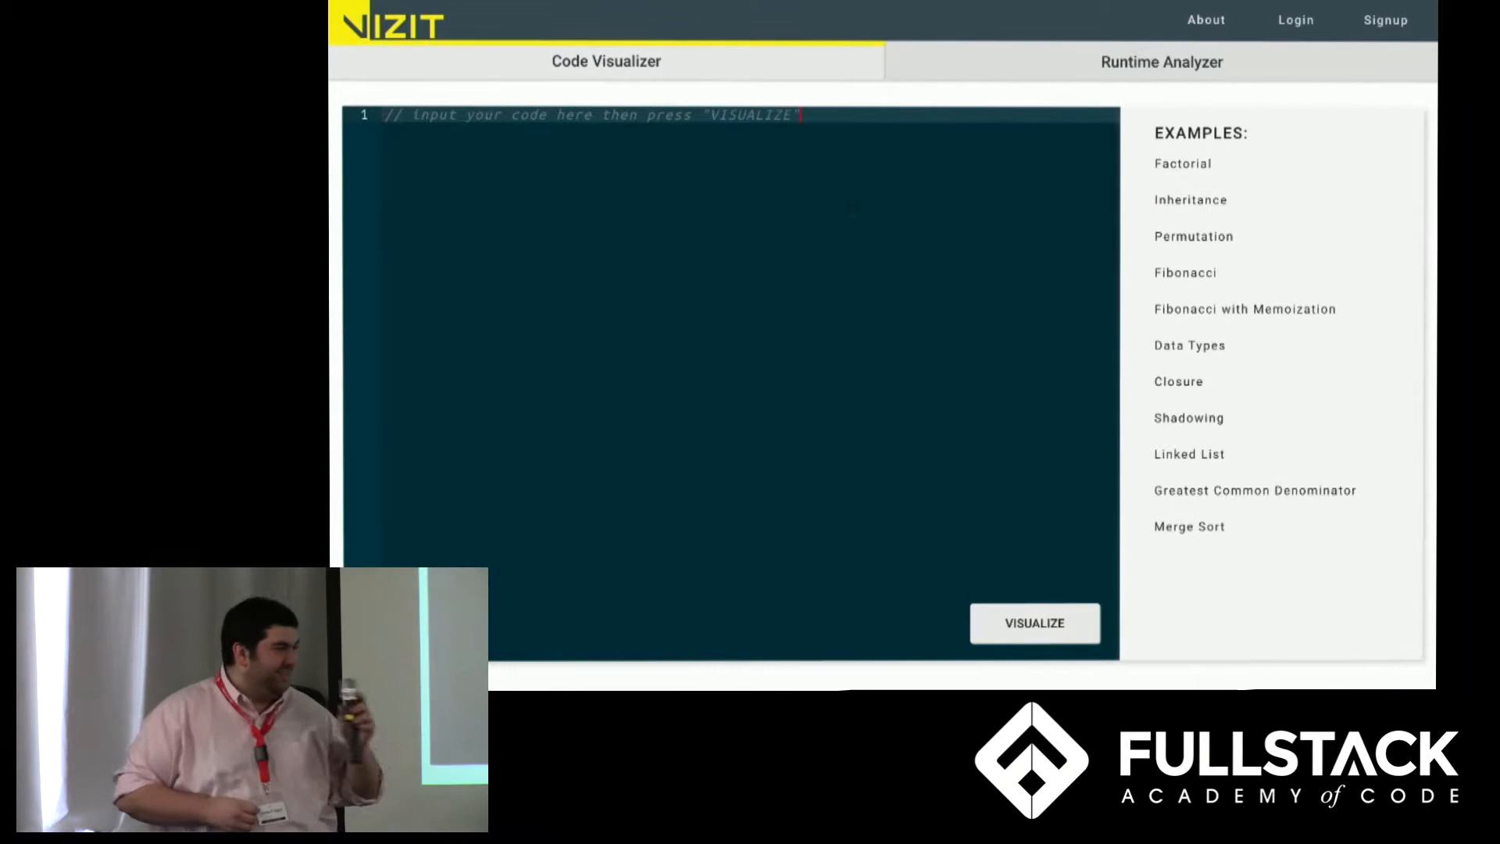
{"action": "type", "text": "function factorial(n) {"}
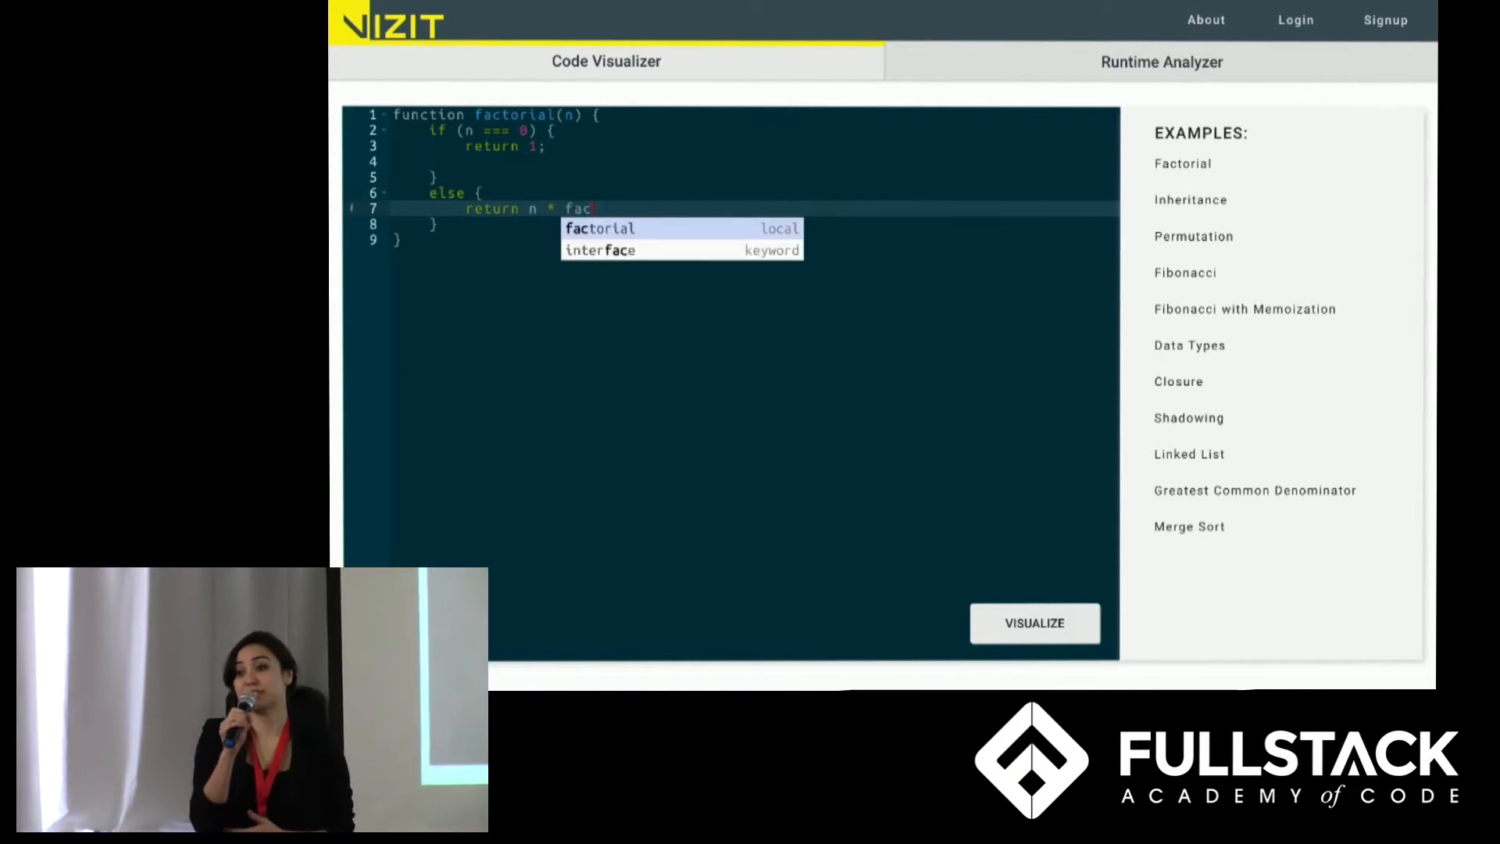
- Visualize factorial(5) and step forward through its recursive call frames as they build and return
{"action": "left_click", "coordinate": [1033, 623]}
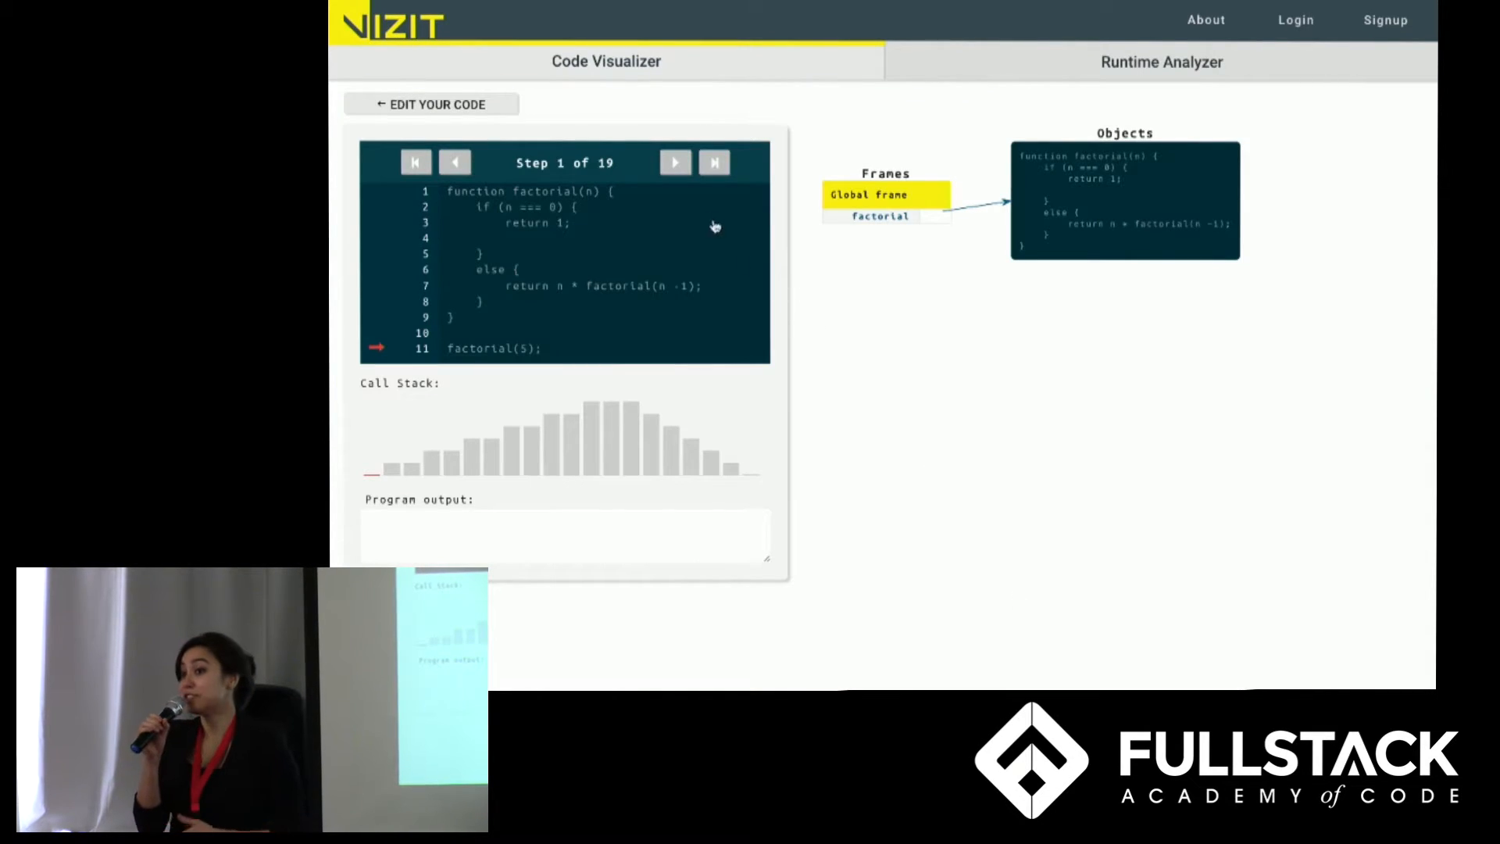
{"action": "left_click", "coordinate": [675, 161]}
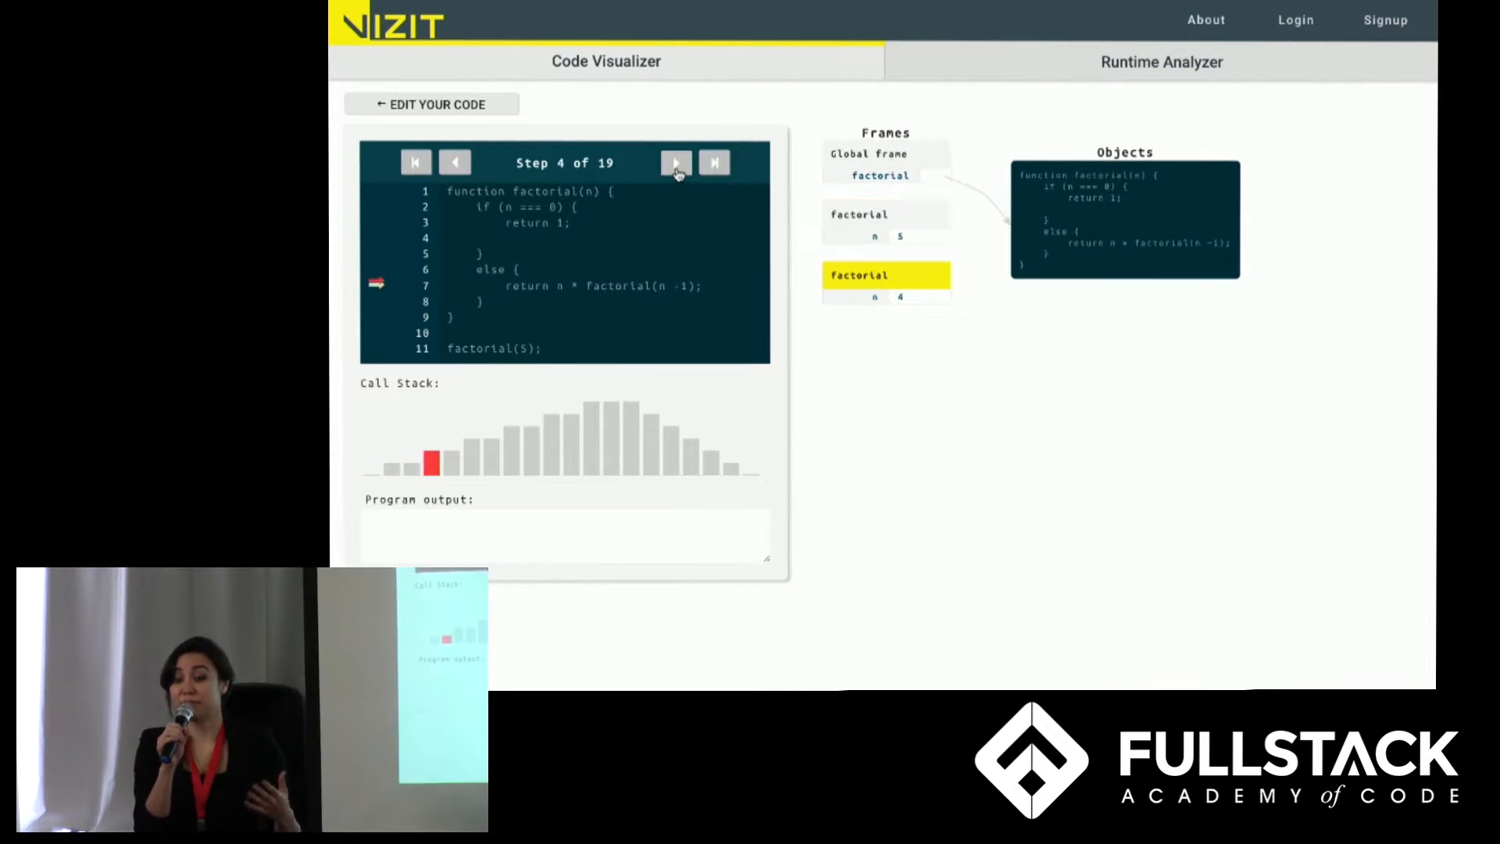
{"action": "left_click", "coordinate": [675, 161]}
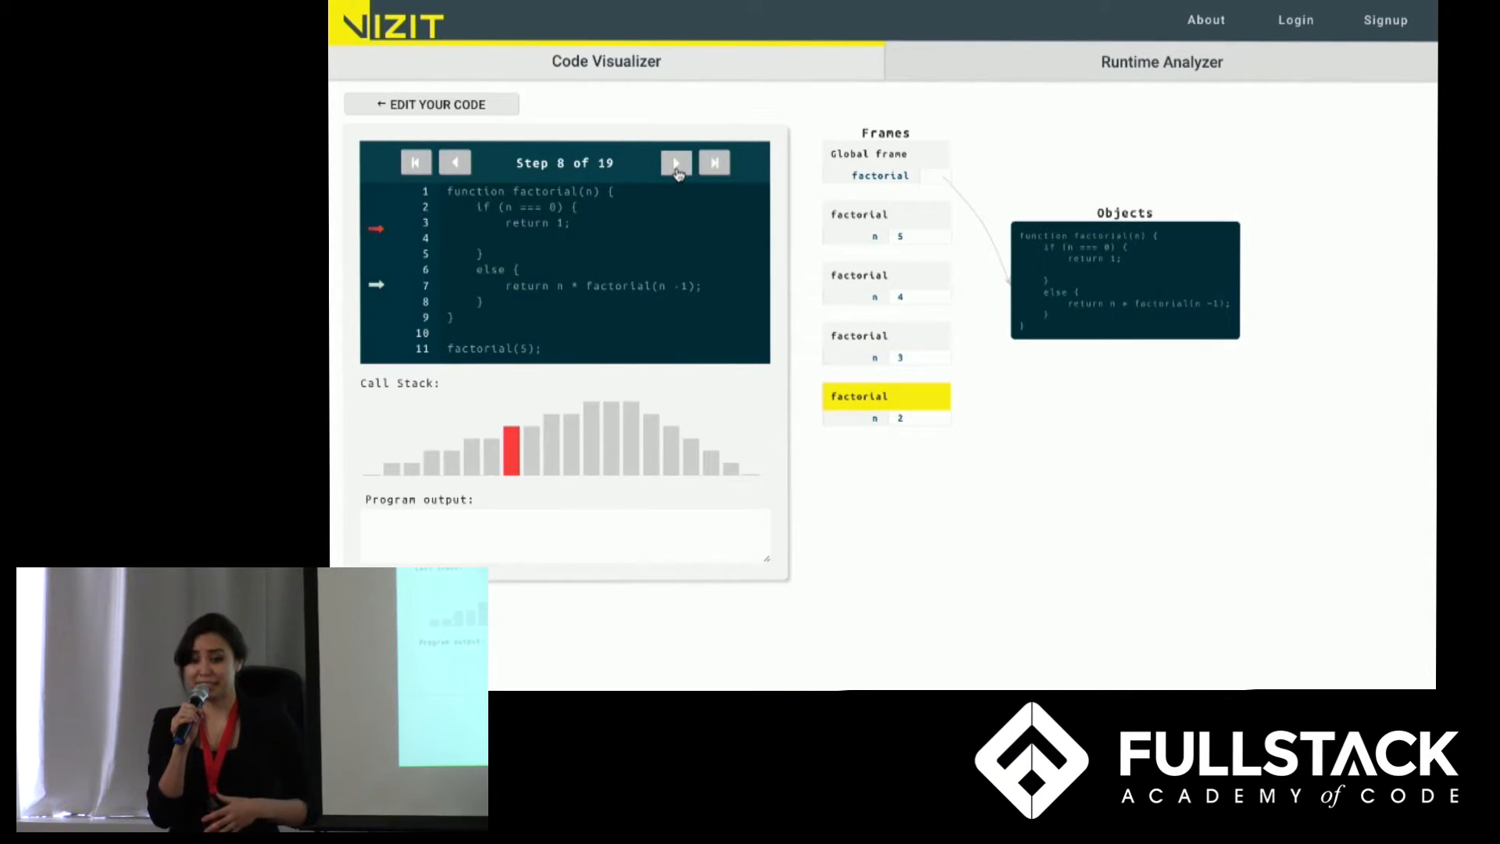
{"action": "left_click", "coordinate": [676, 161]}
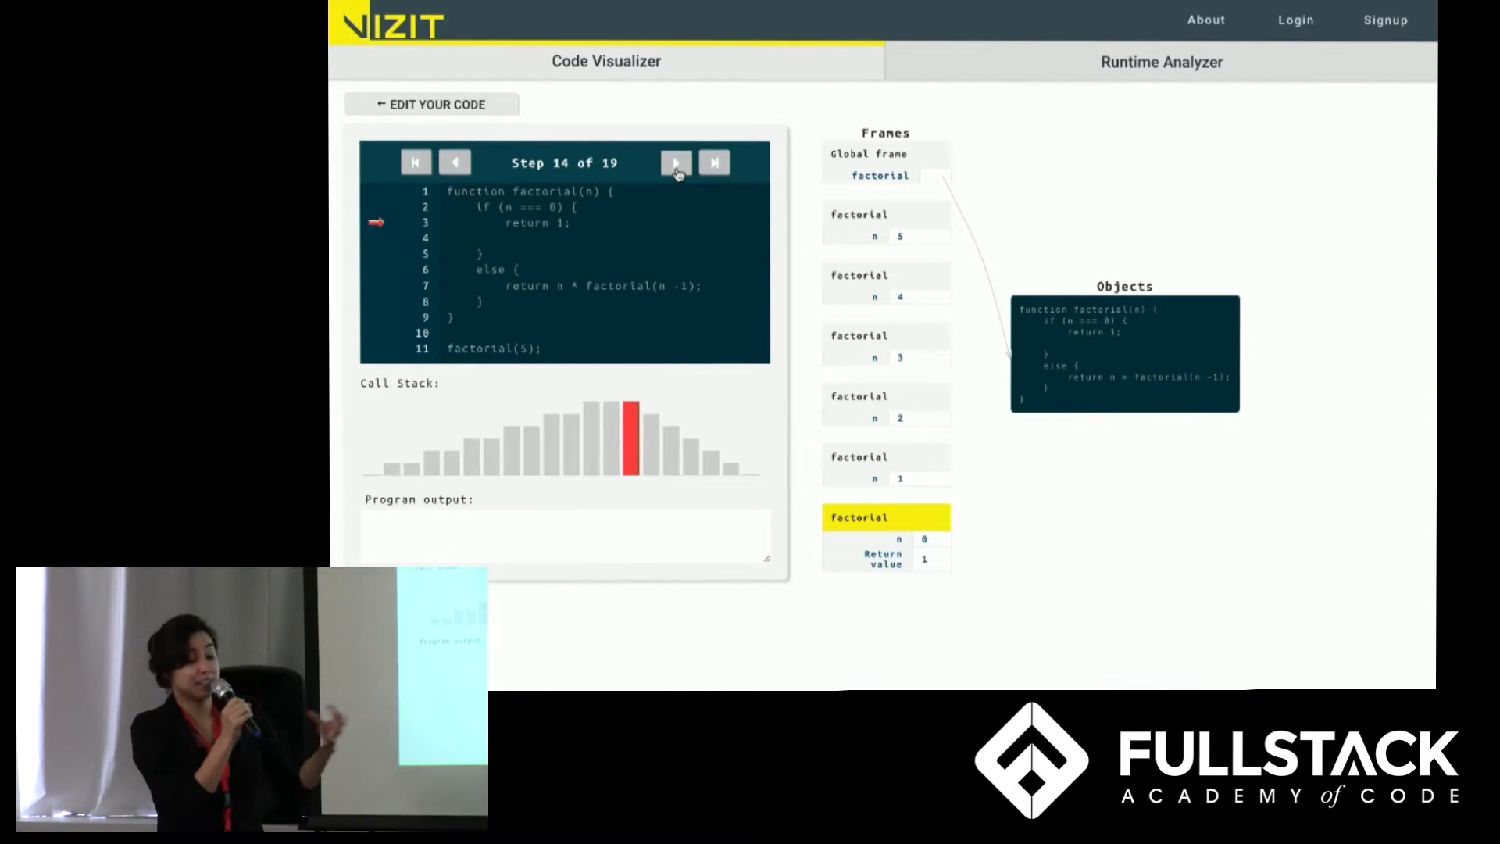
{"action": "left_click", "coordinate": [675, 161]}
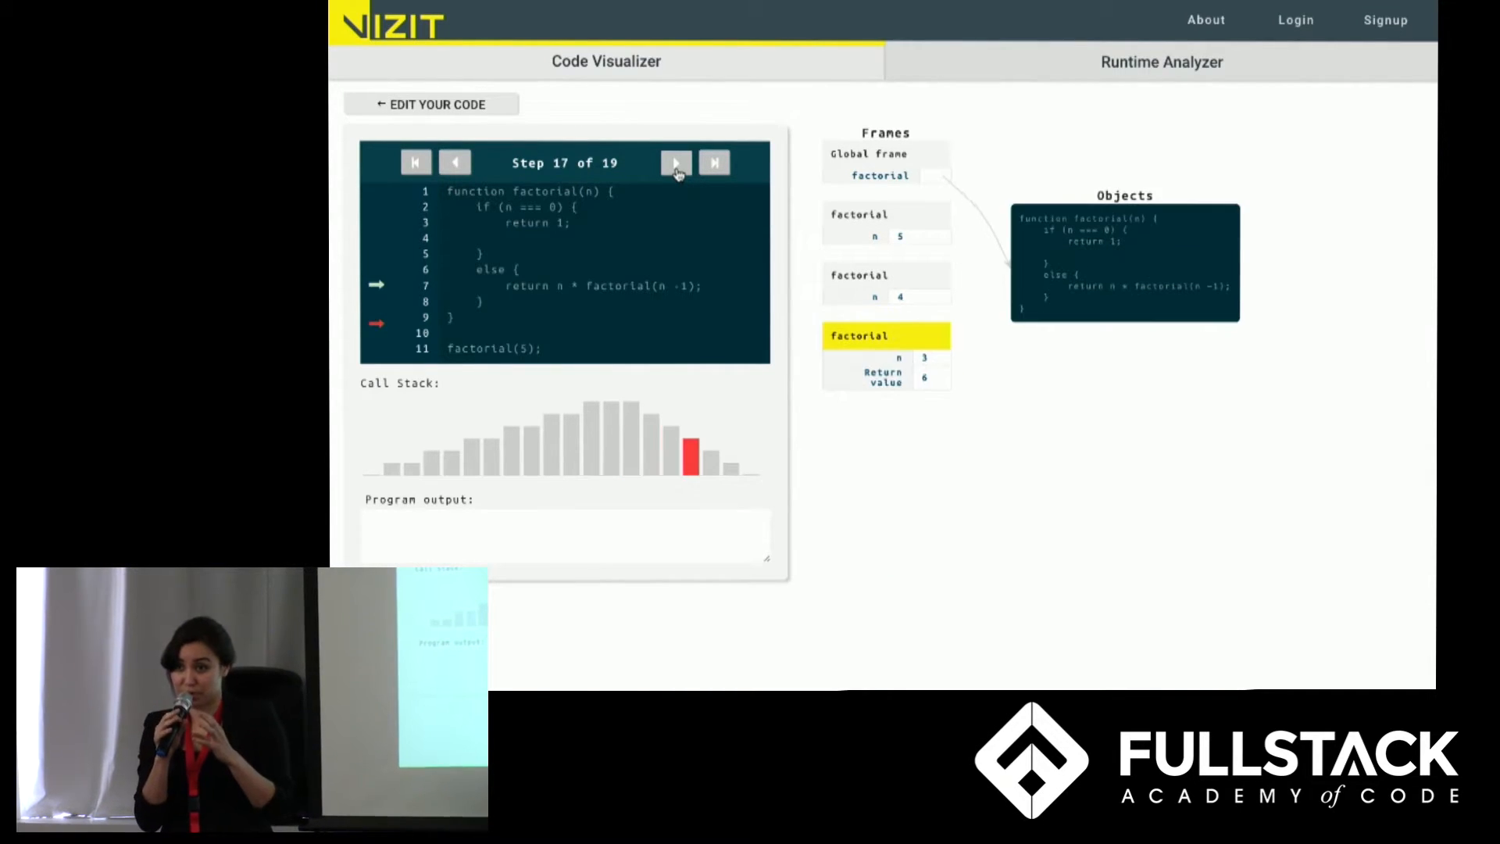
{"action": "left_click", "coordinate": [714, 161]}
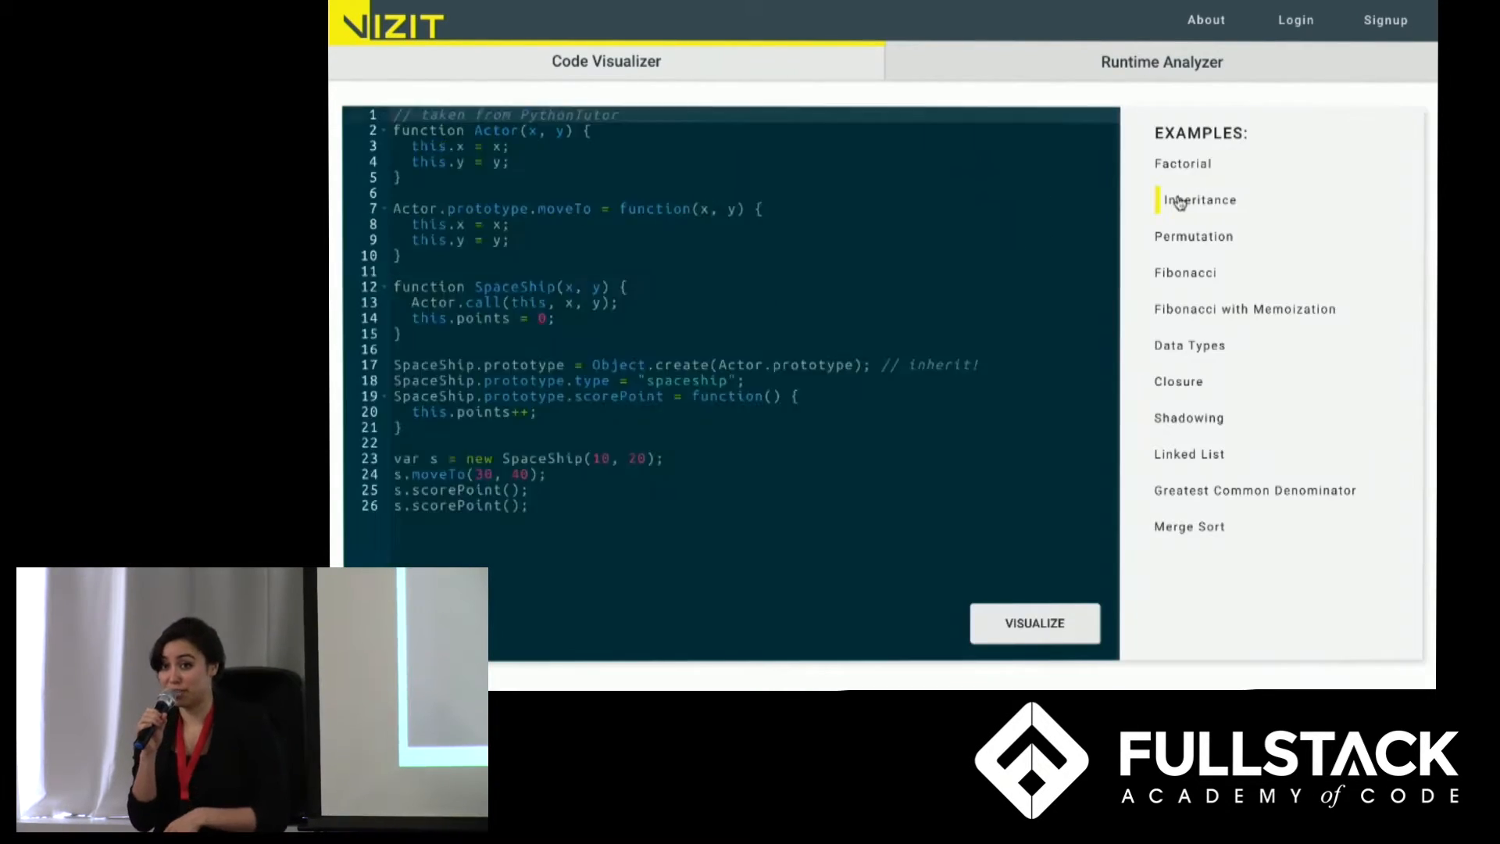
- Visualize the Inheritance example and step through the SpaceShip object's prototype chain
{"action": "left_click", "coordinate": [1034, 624]}
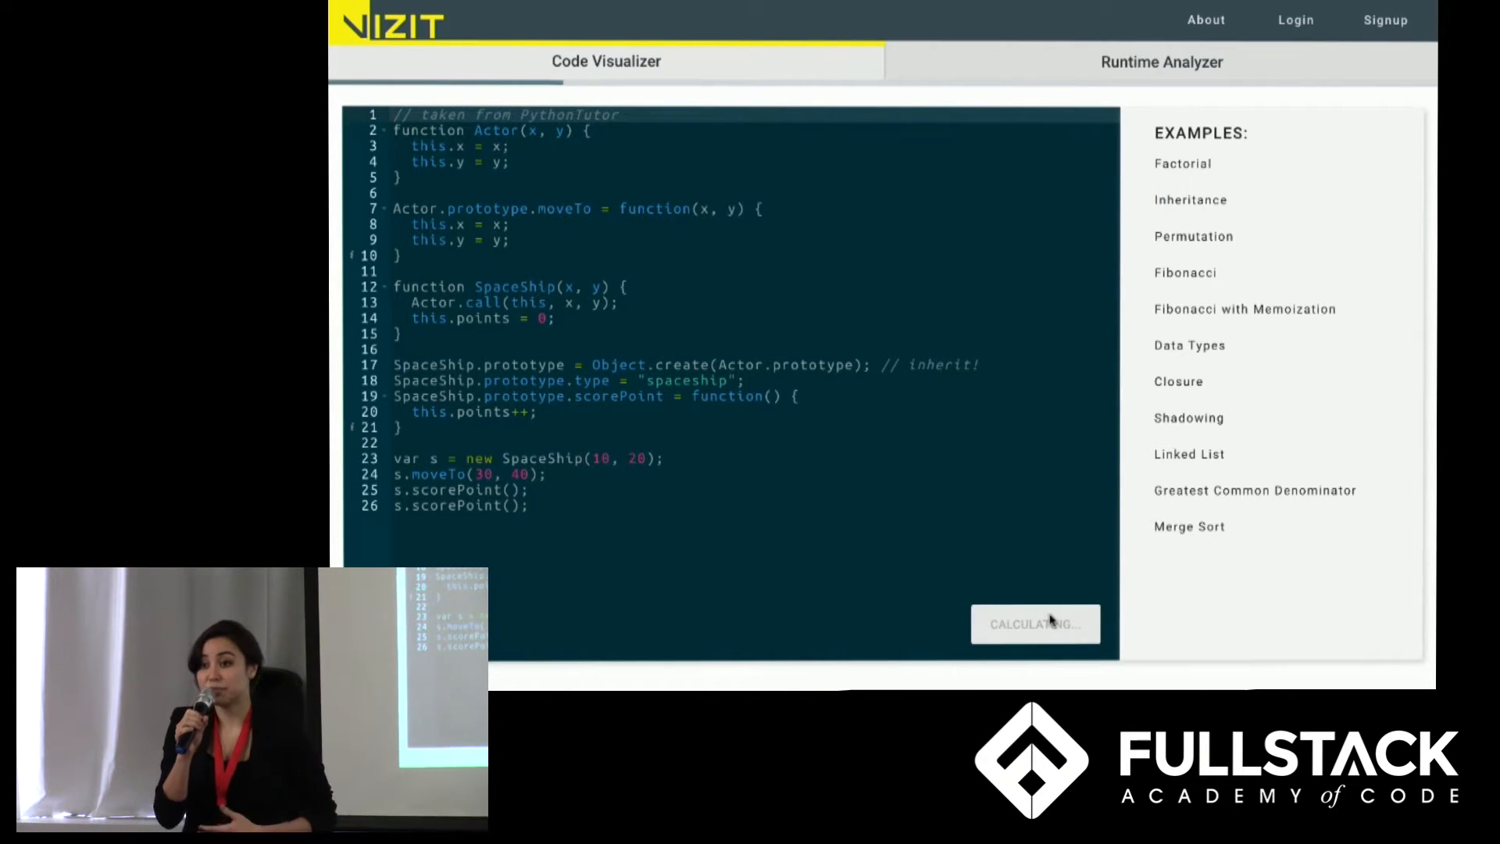
{"action": "left_click", "coordinate": [1033, 624]}
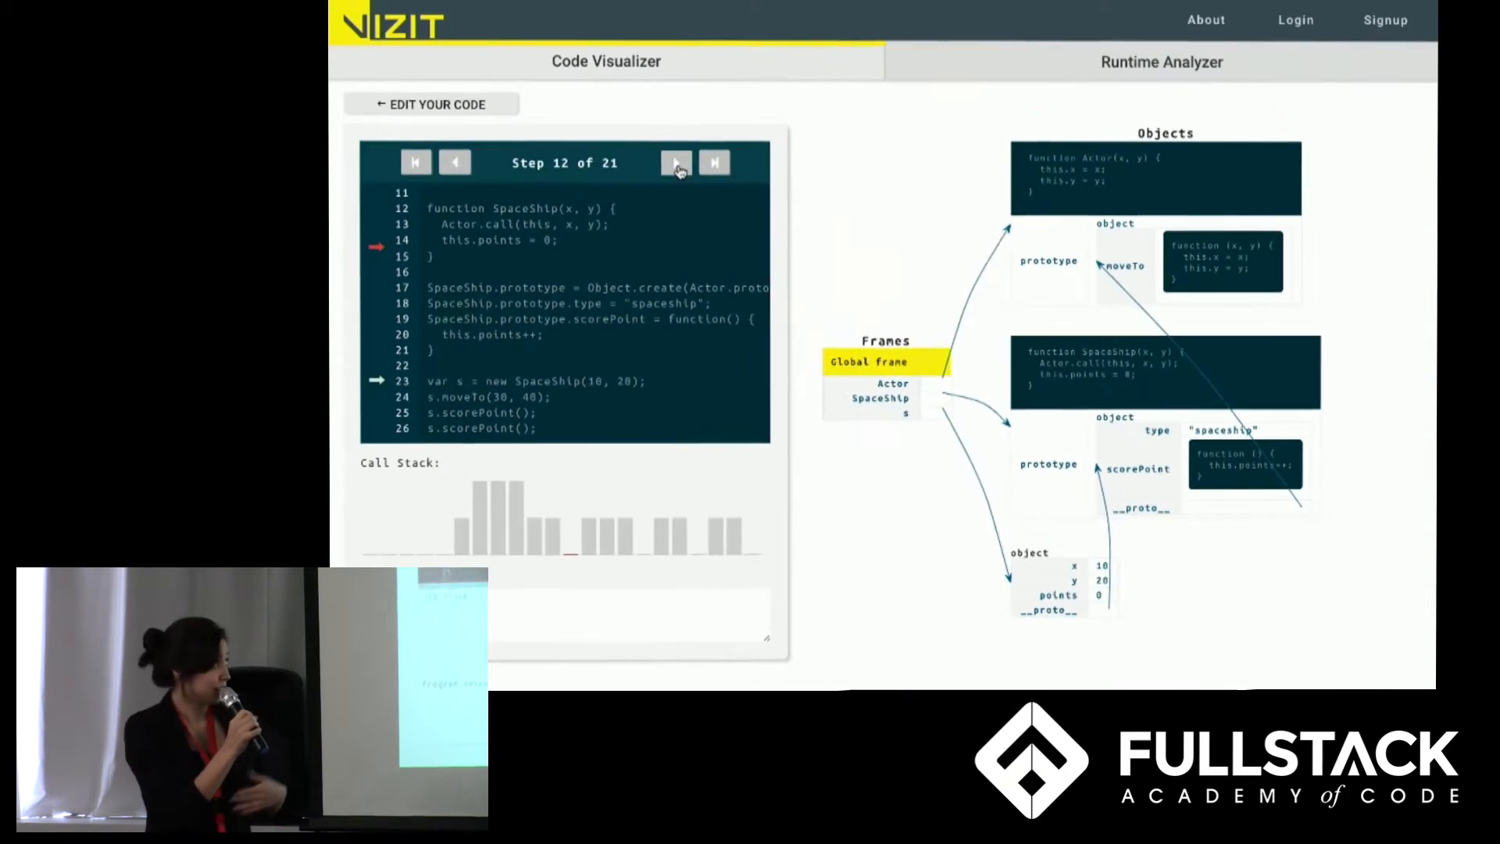
{"action": "left_click", "coordinate": [675, 162]}
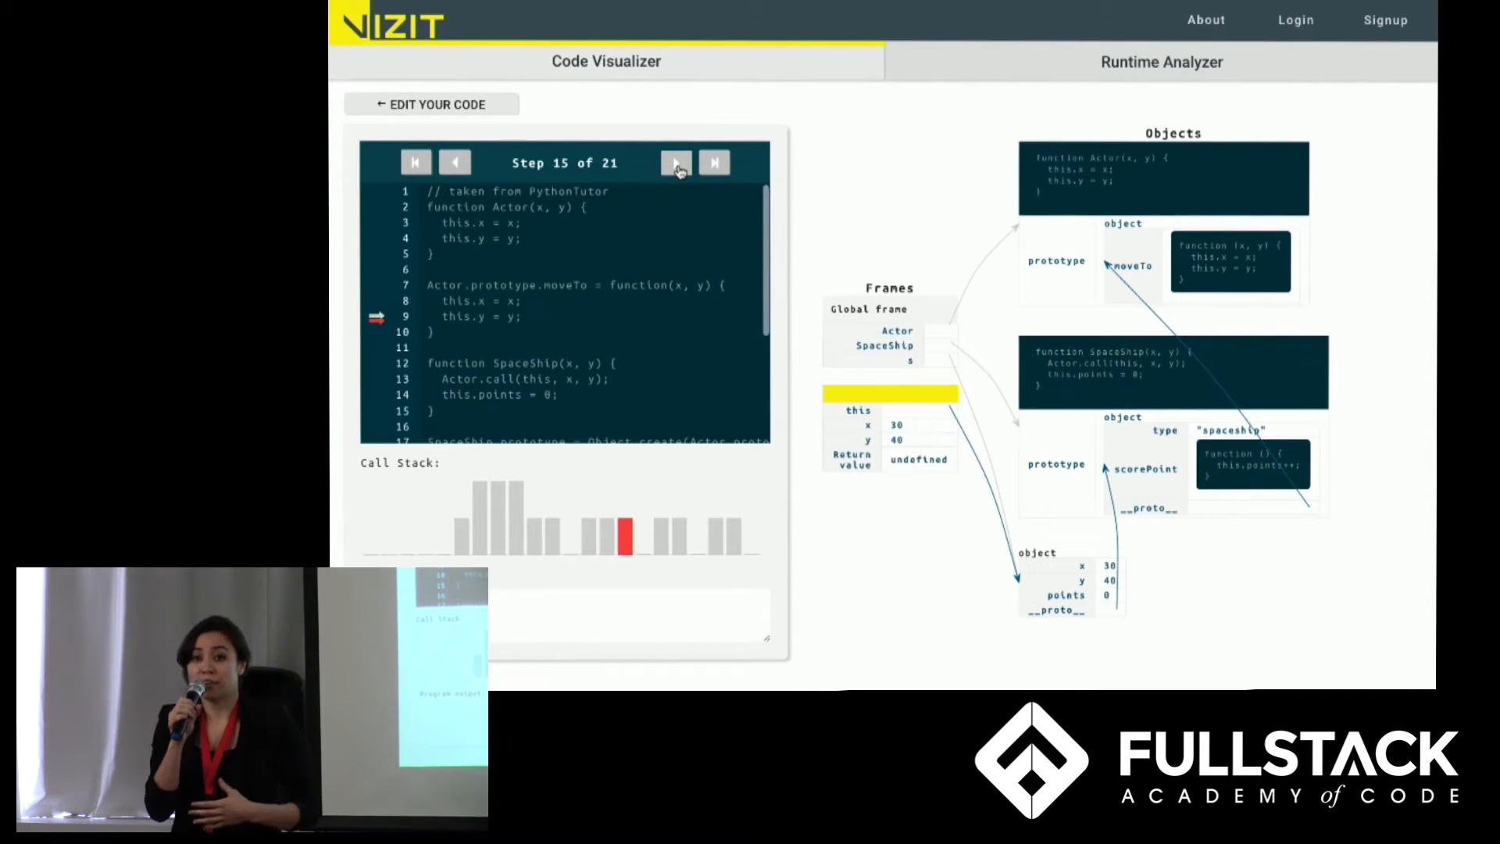
{"action": "left_click", "coordinate": [675, 161]}
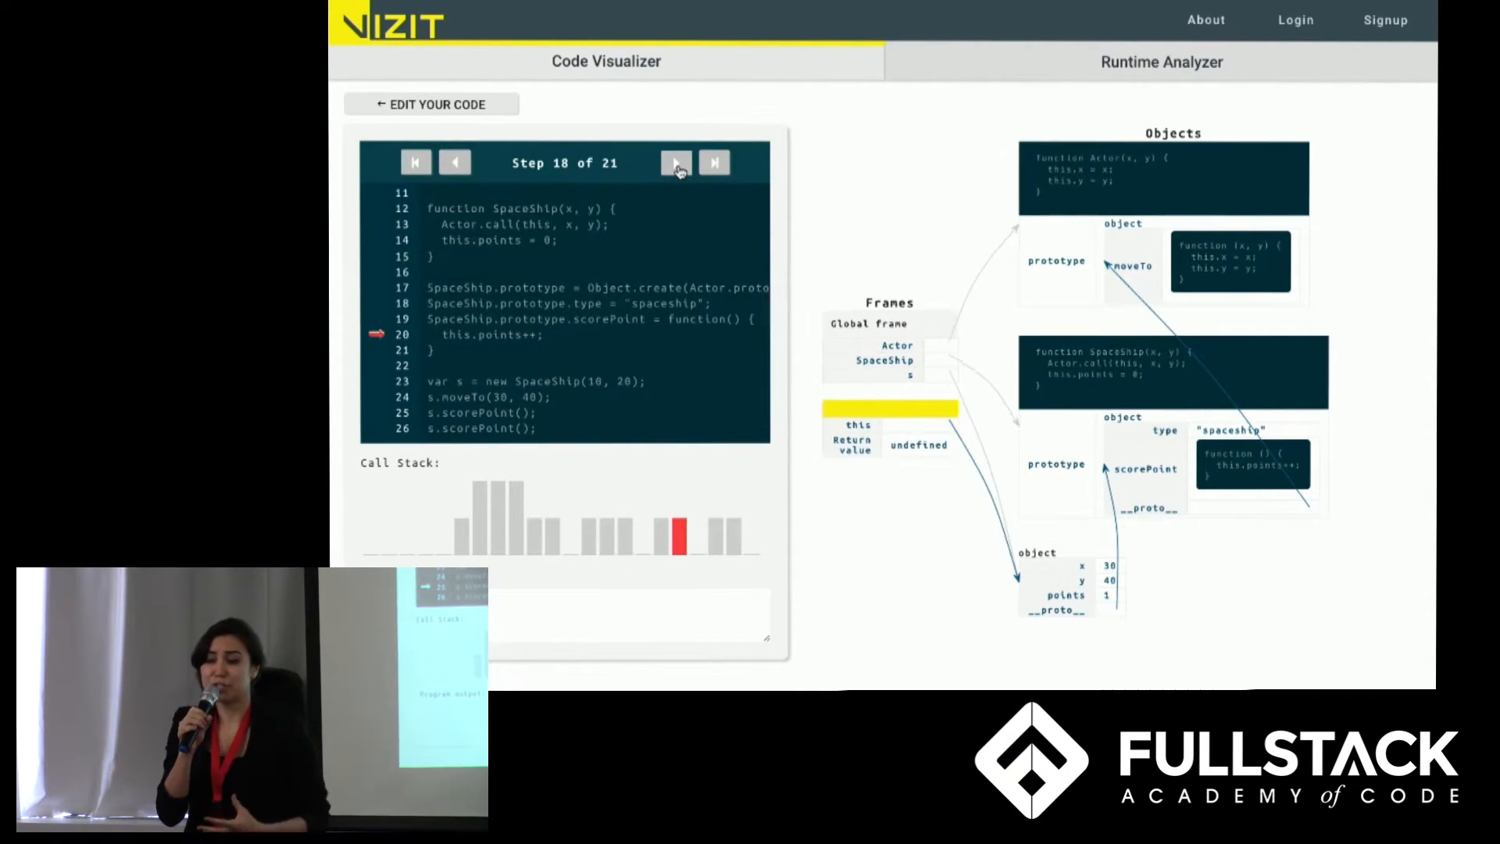
{"action": "left_click", "coordinate": [714, 162]}
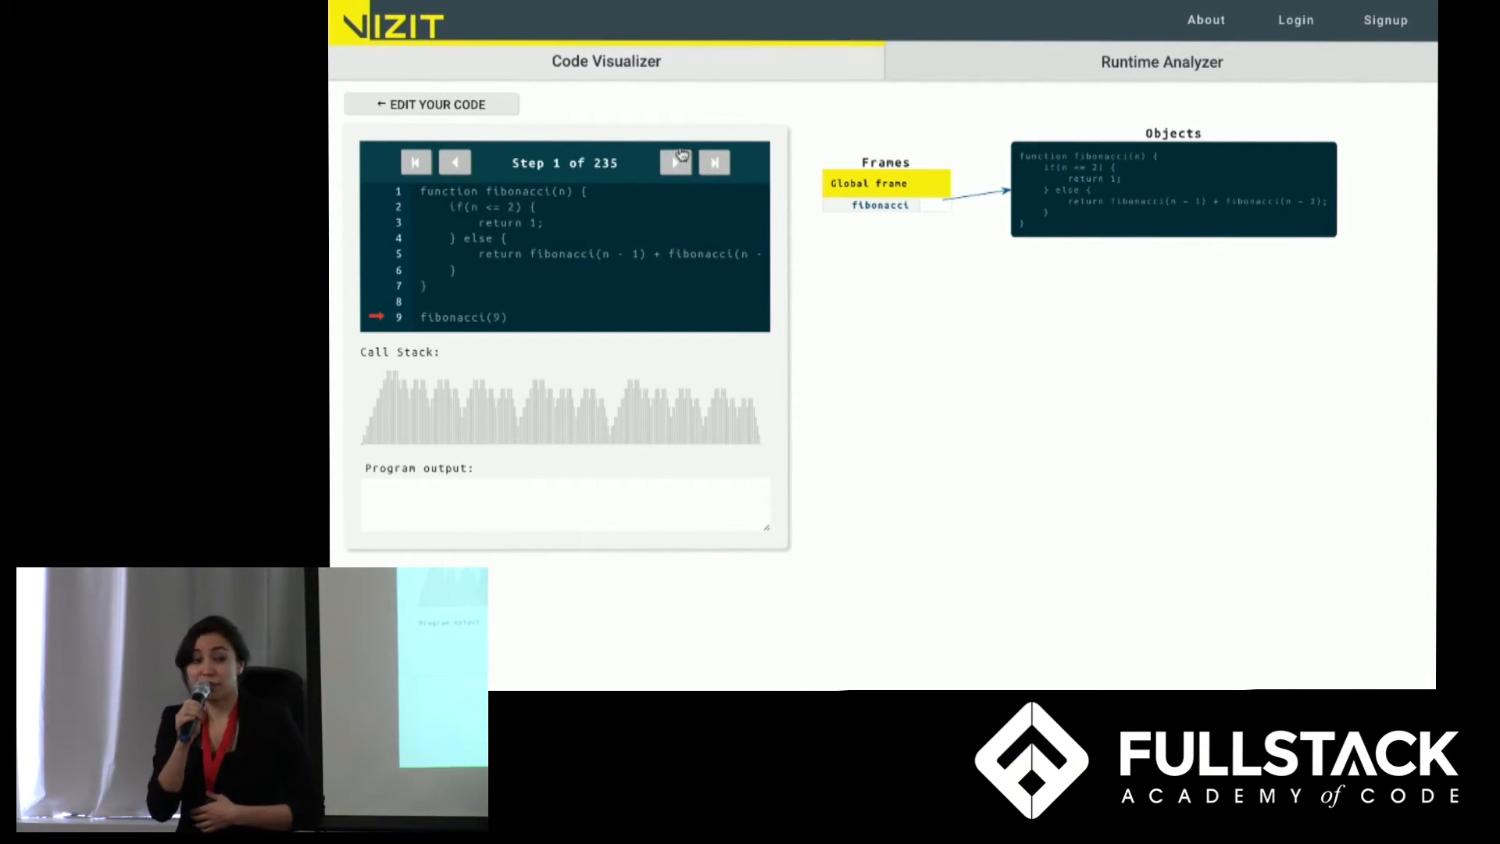
- Step the plain Fibonacci(9) run forward, then return to editing the code
{"action": "left_click", "coordinate": [675, 161]}
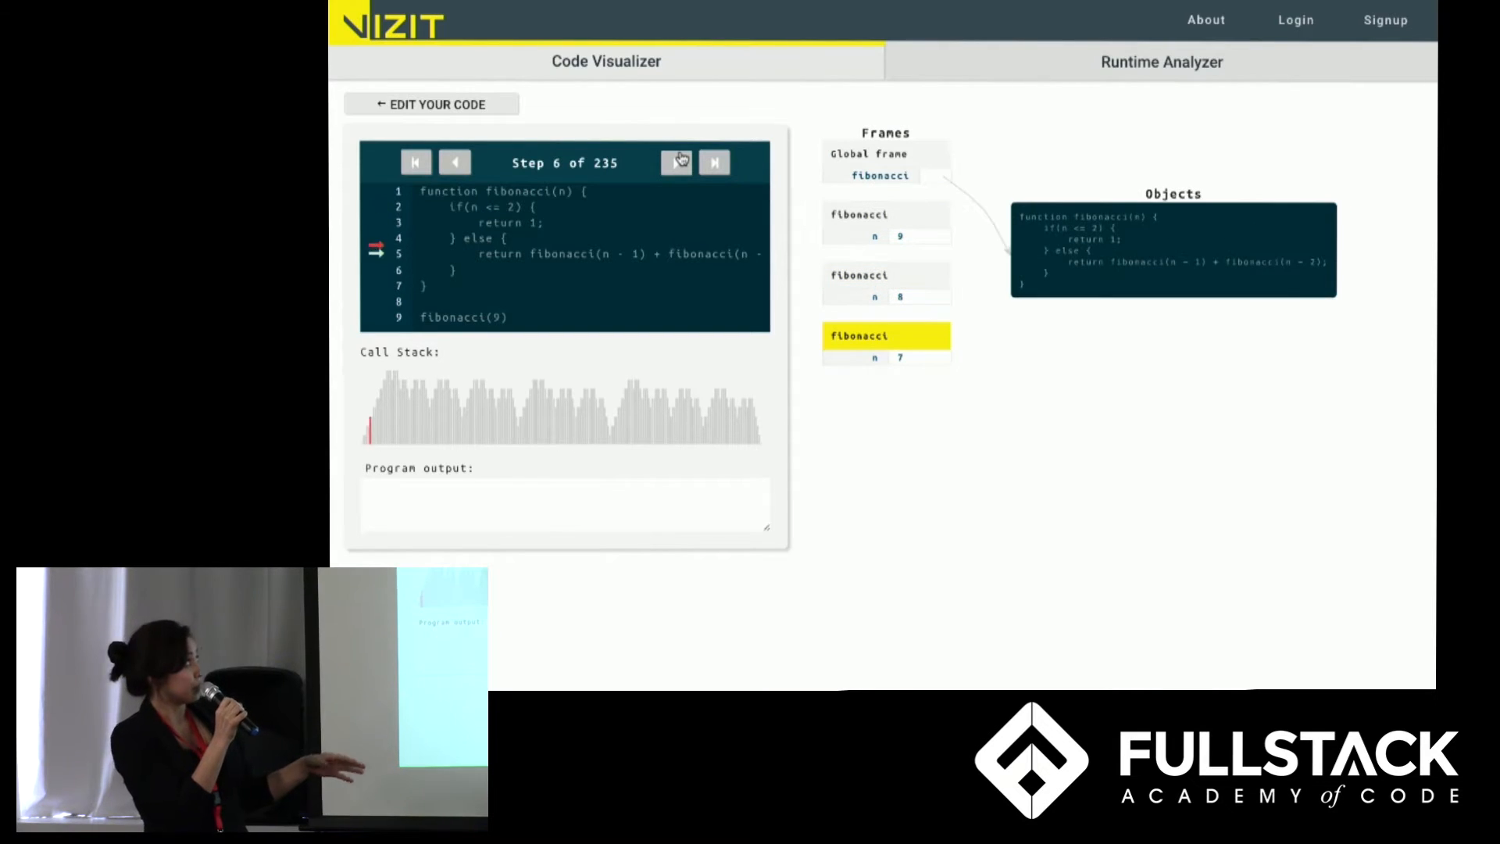
{"action": "left_click", "coordinate": [714, 160]}
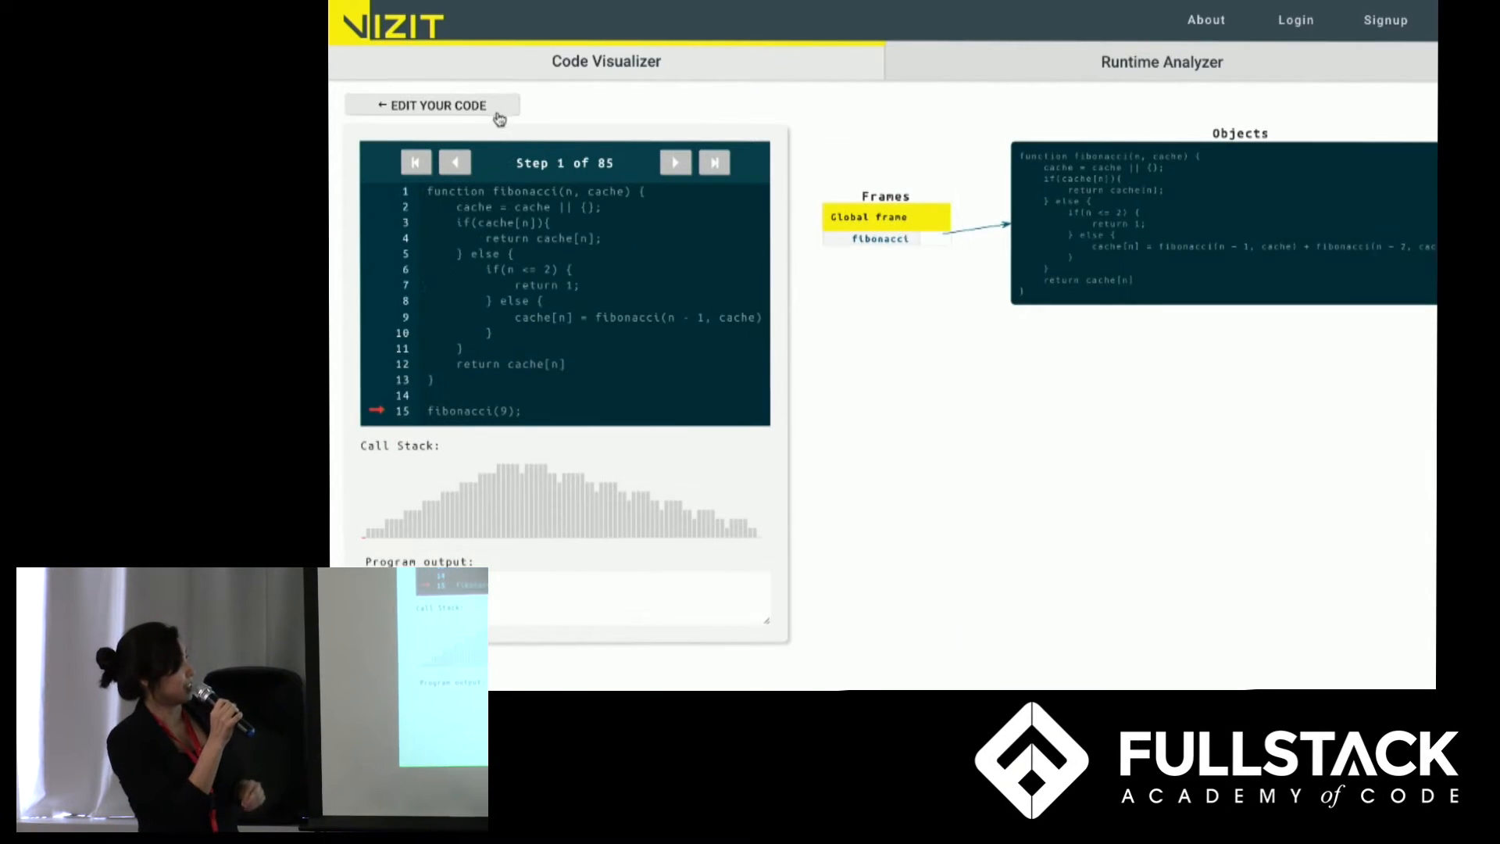
- Step through the memoized Fibonacci run as recursive calls share one cache object
{"action": "left_click", "coordinate": [675, 161]}
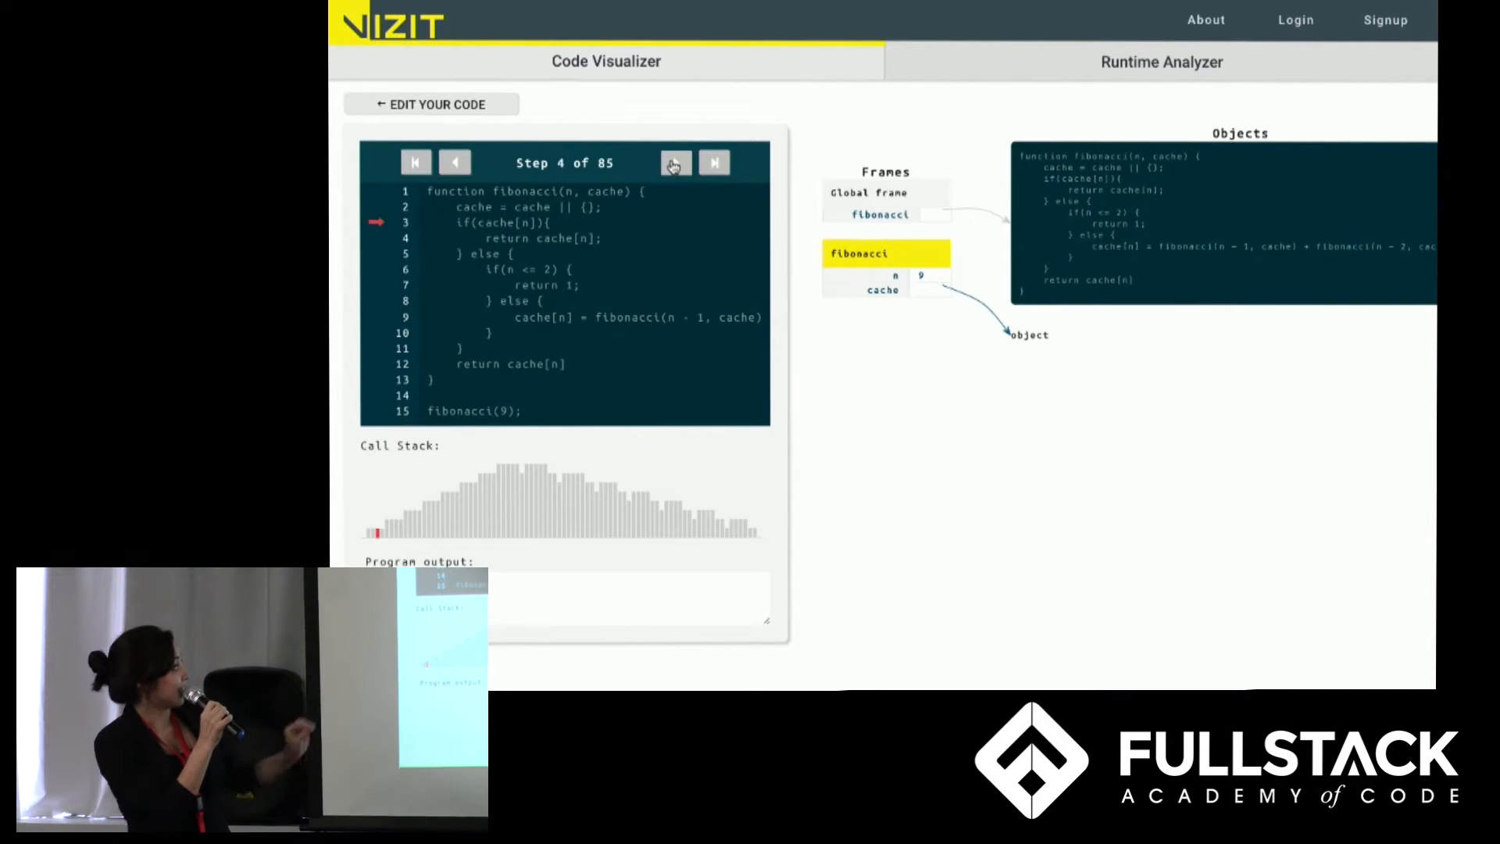
{"action": "left_click", "coordinate": [675, 162]}
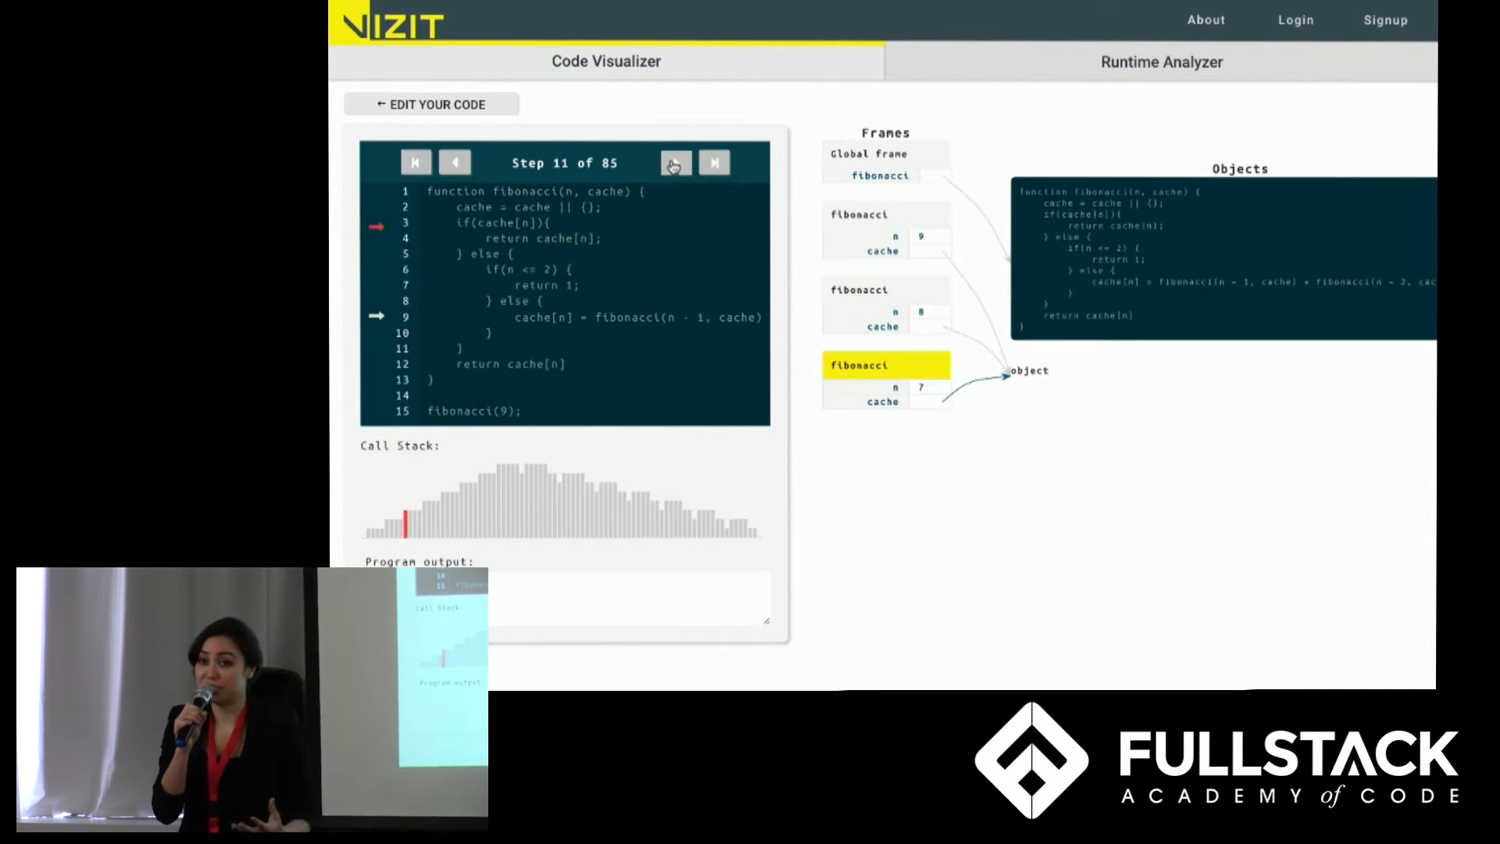
{"action": "left_click", "coordinate": [675, 161]}
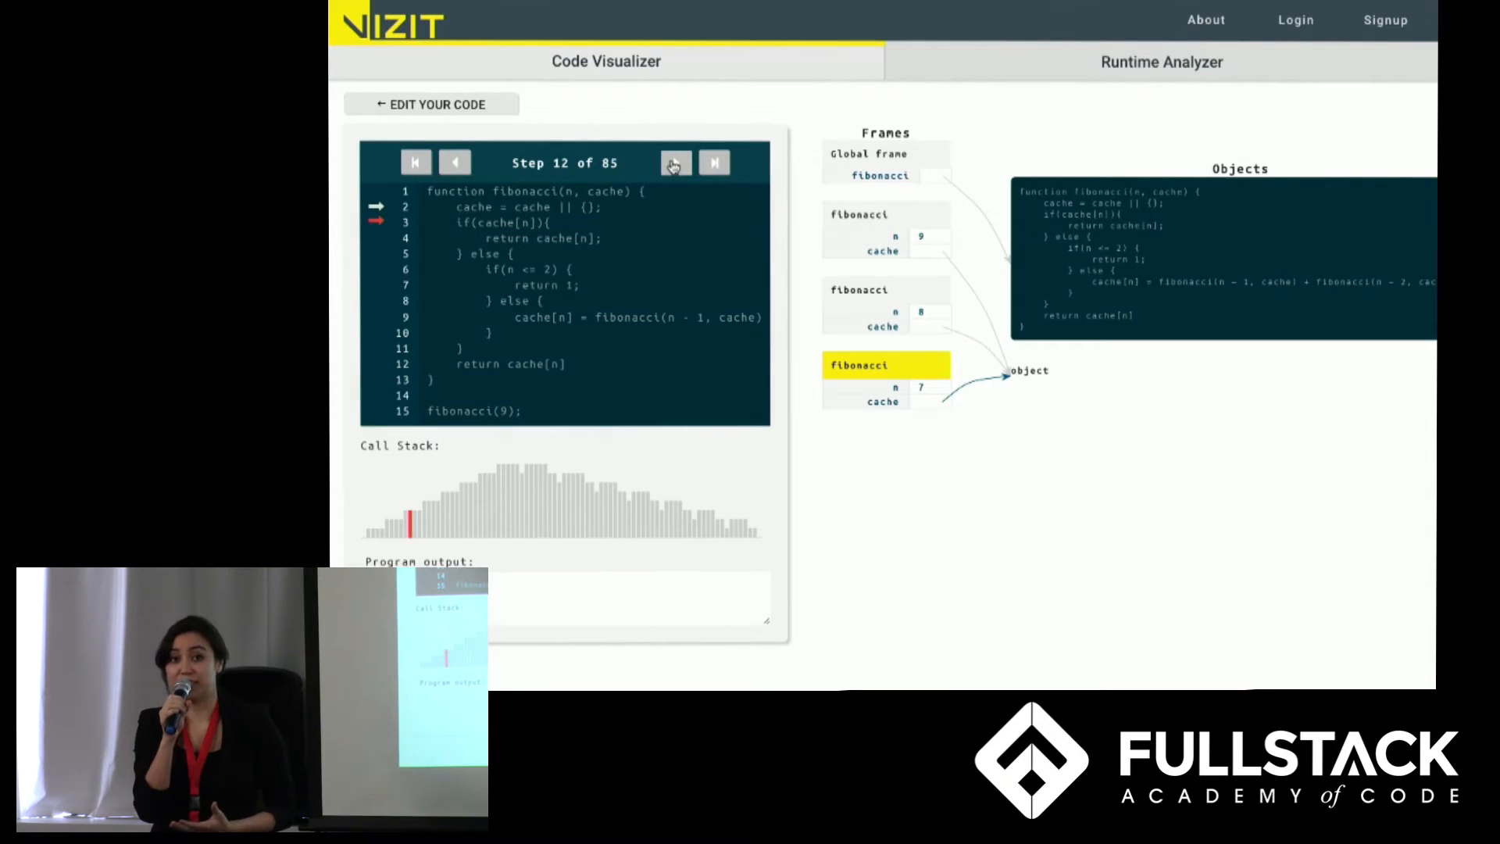
{"action": "left_click", "coordinate": [432, 105]}
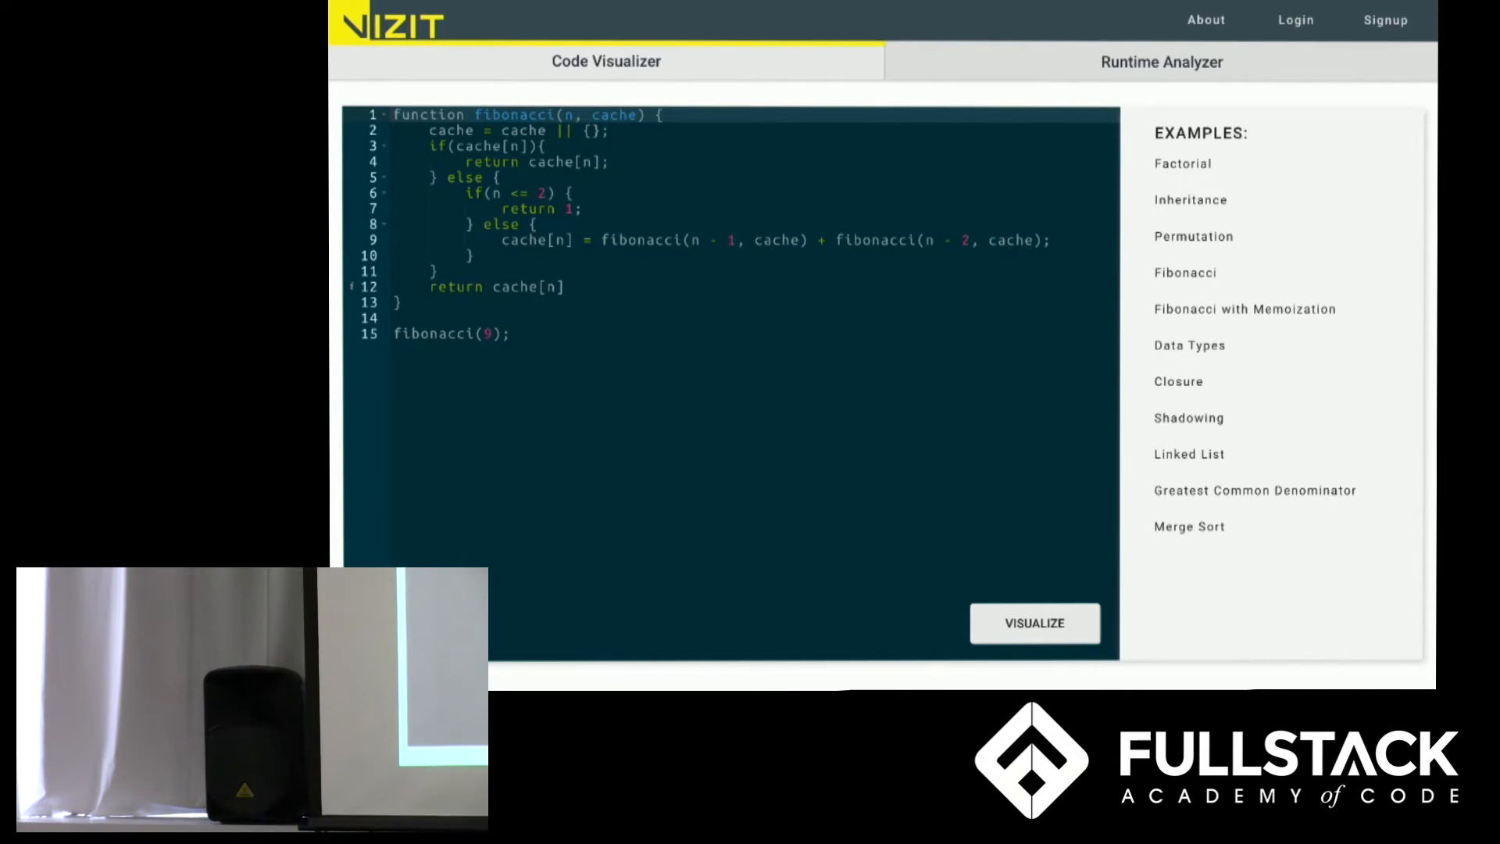
{"action": "left_click", "coordinate": [1296, 18]}
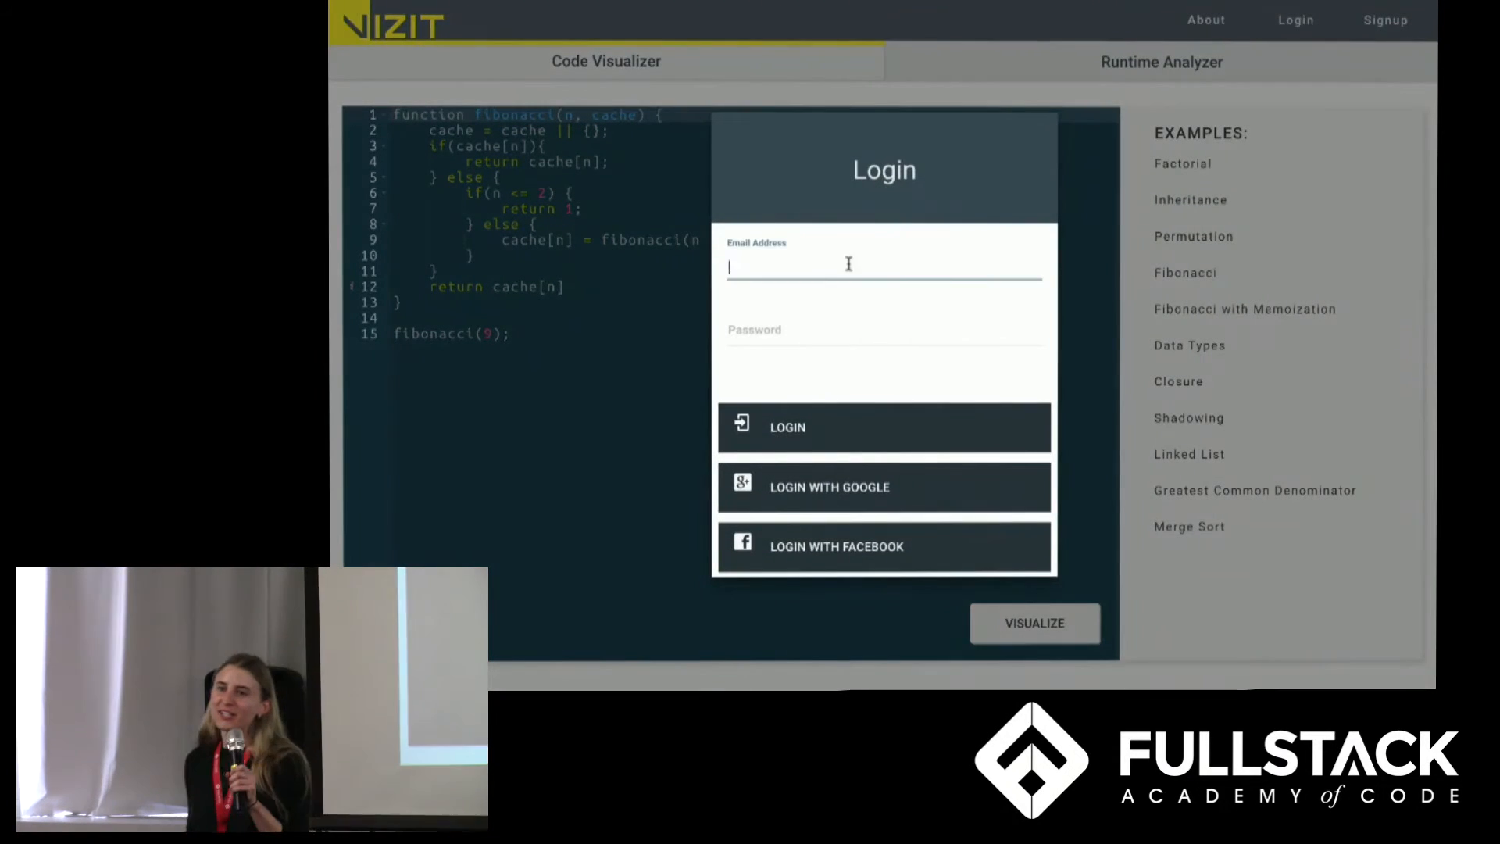
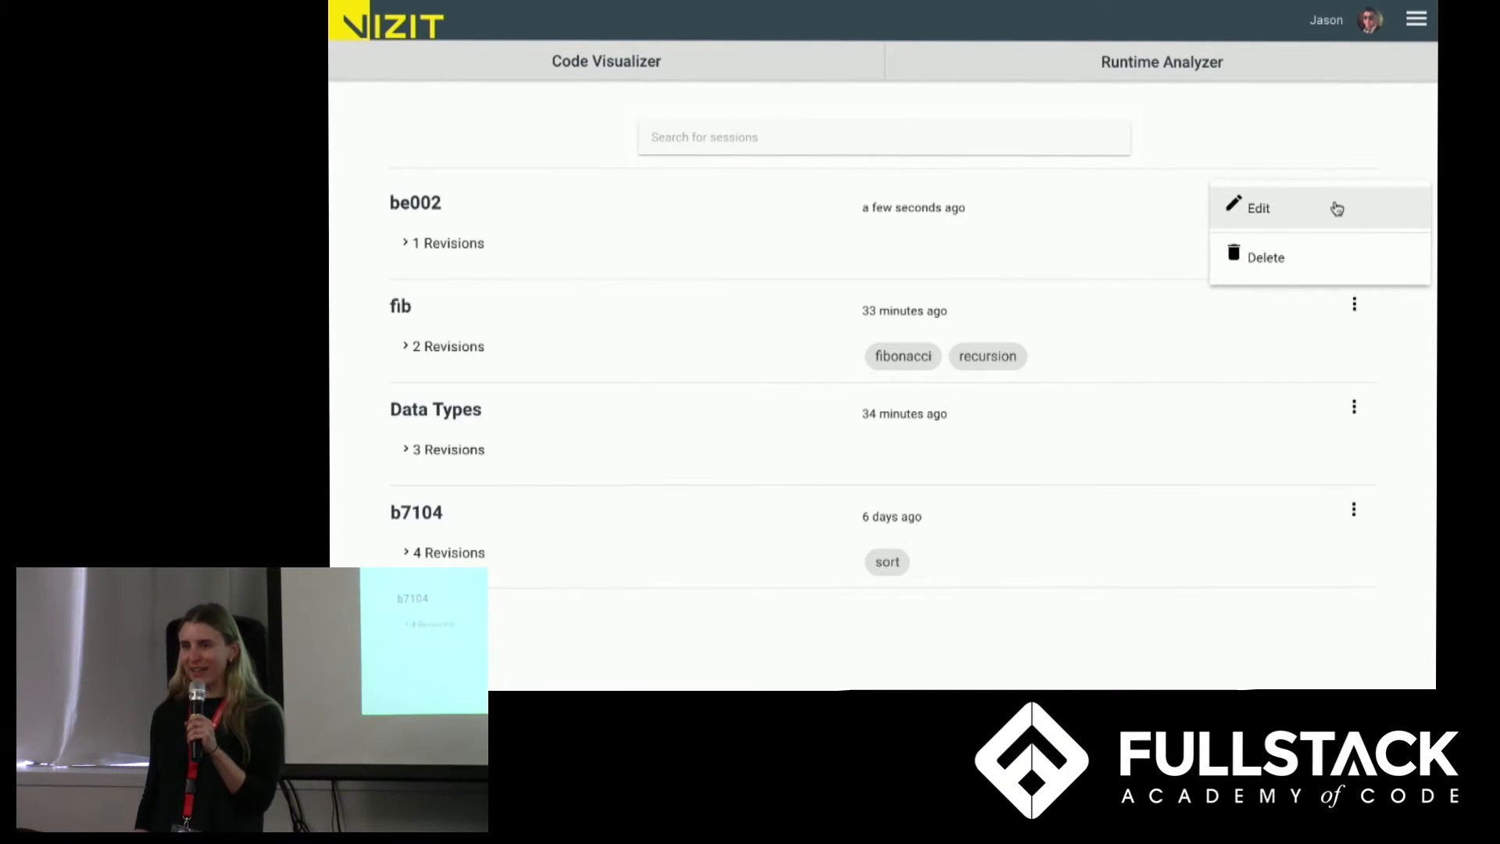
- Rename be002 to 'linked list' with tags list and data, update it, and search 'linked' to open it
{"action": "left_click", "coordinate": [1258, 208]}
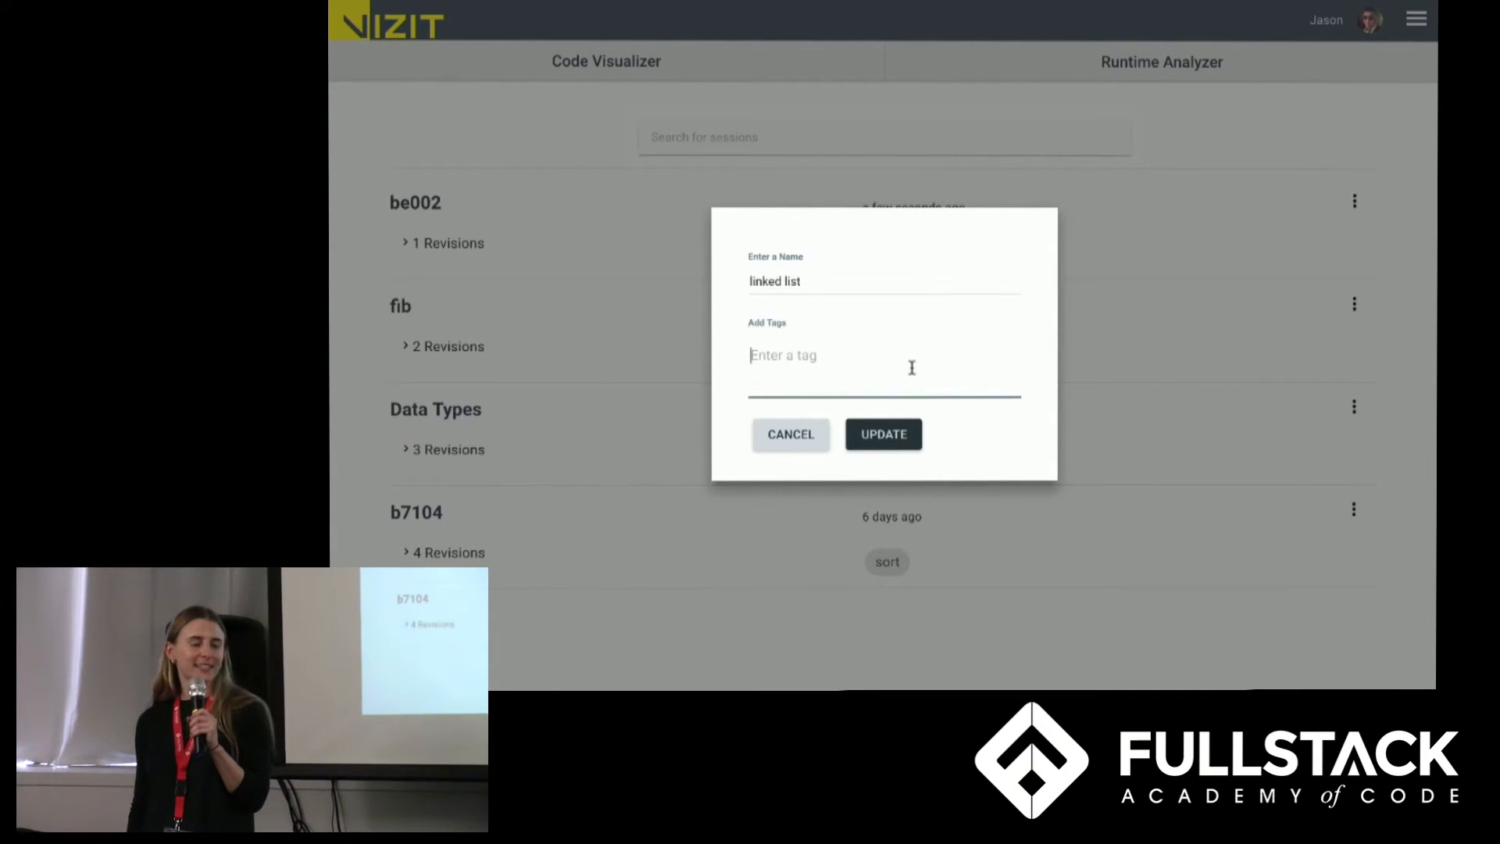
{"action": "type", "text": "da"}
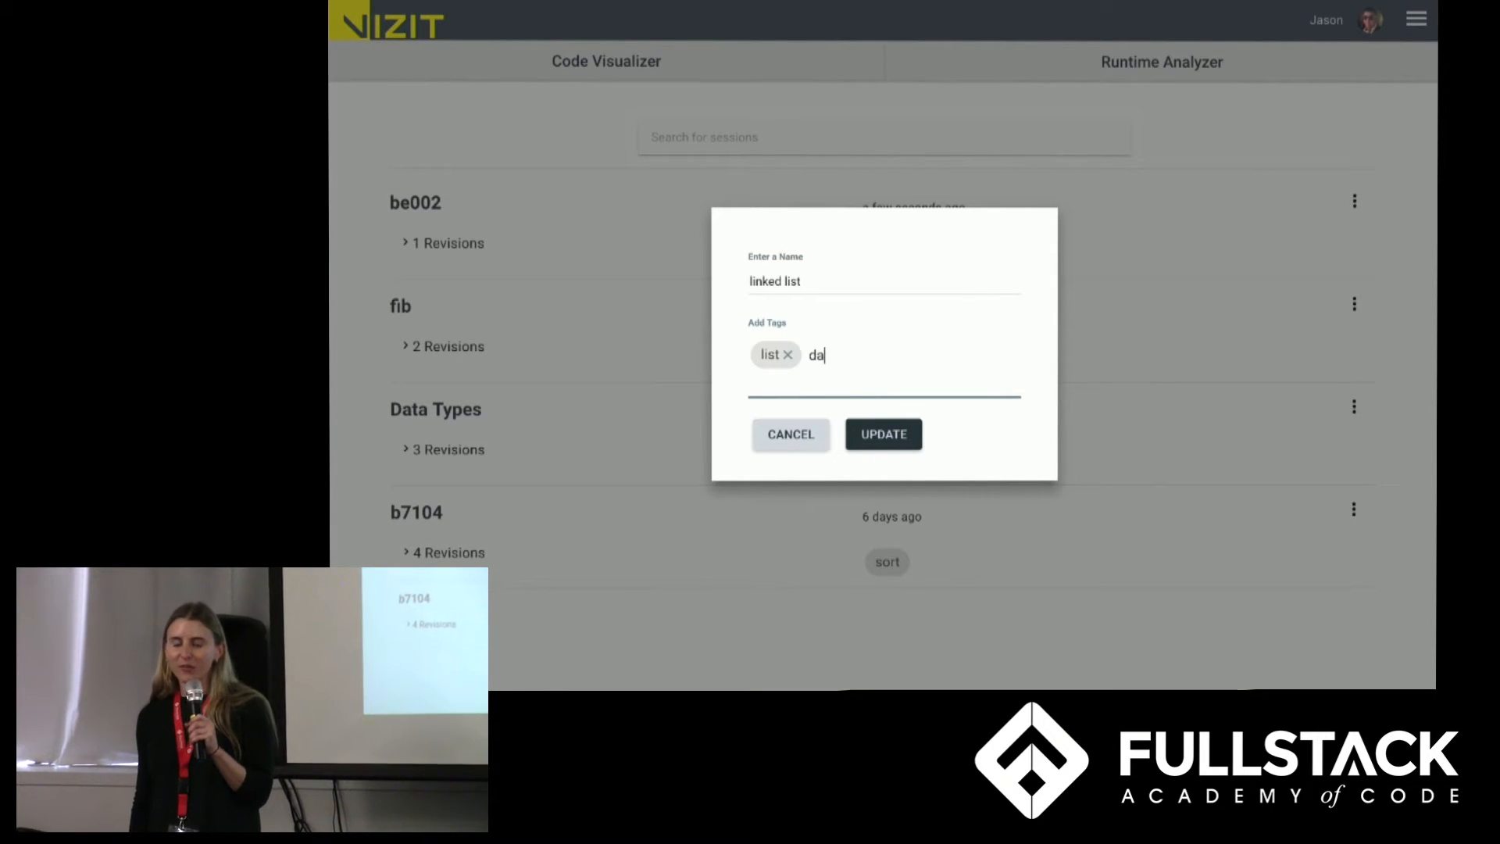
{"action": "left_click", "coordinate": [881, 432]}
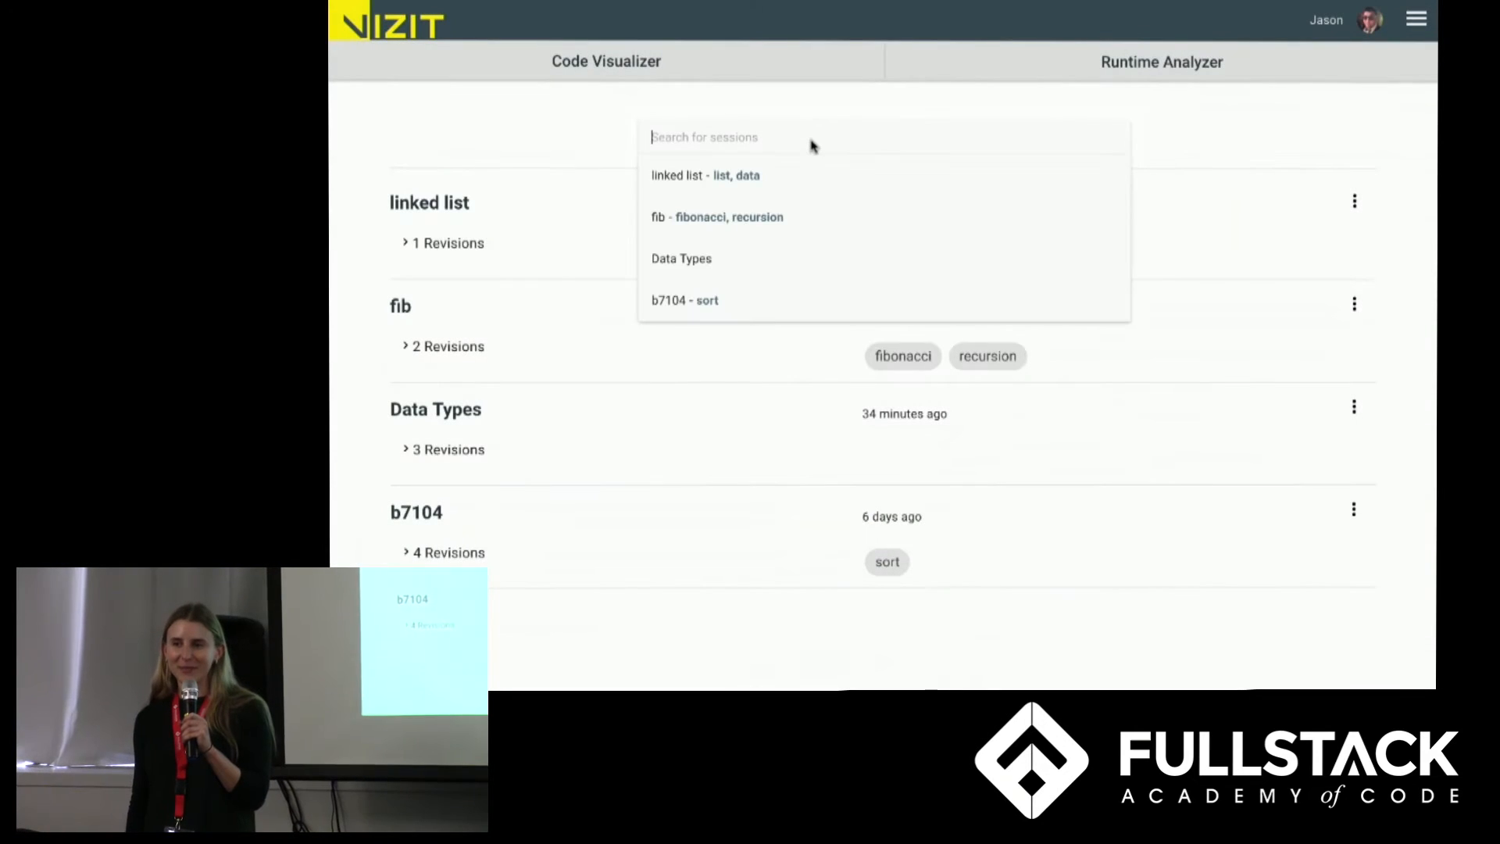
{"action": "type", "text": "linked"}
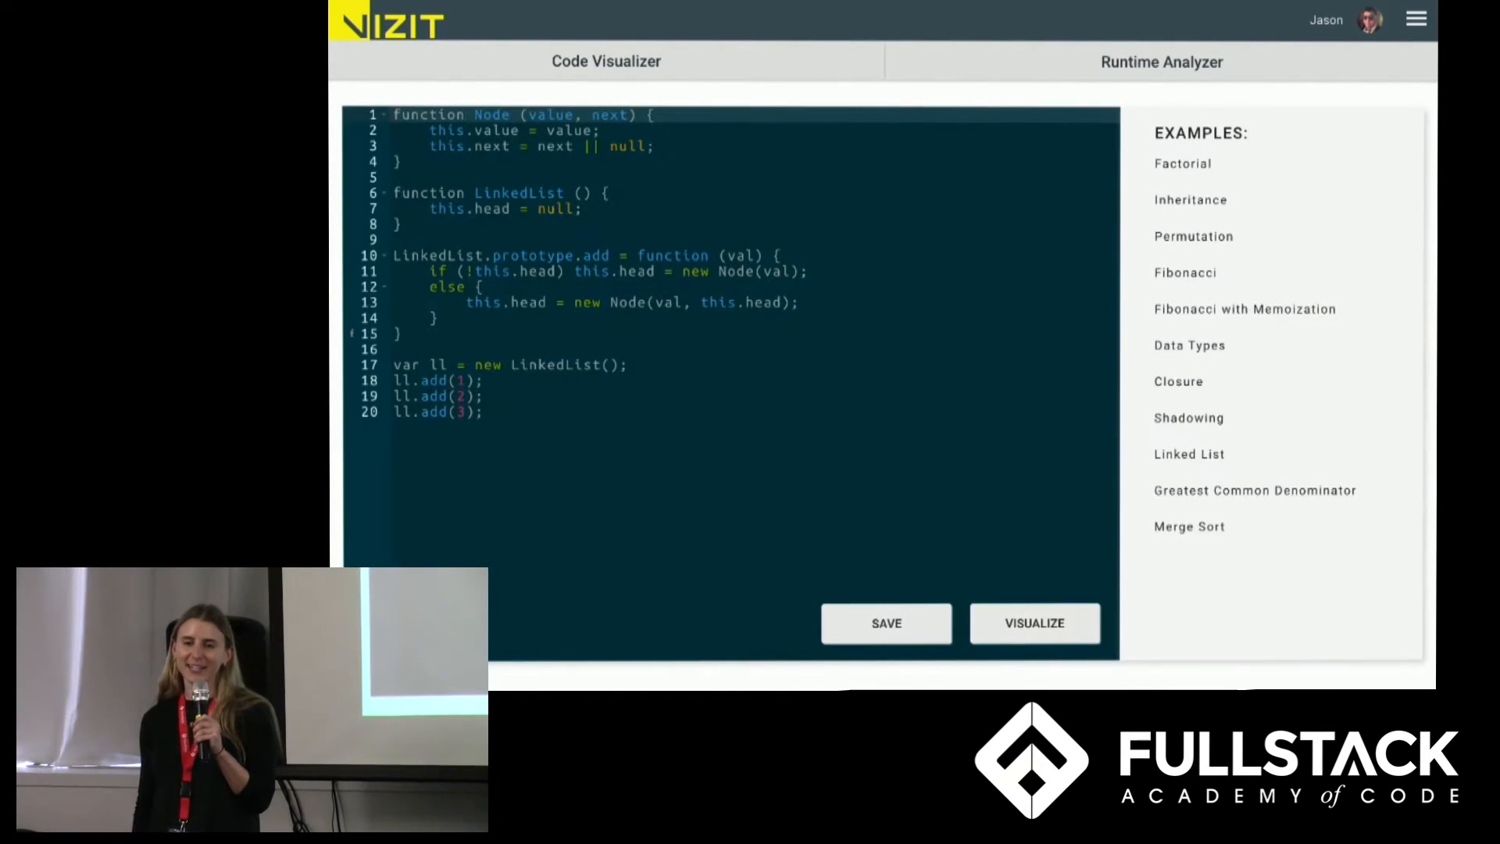
- Add ll.add(4); to the linked list code, save it as a new revision, and return to Sessions
{"action": "type", "text": "ll.add(4"}
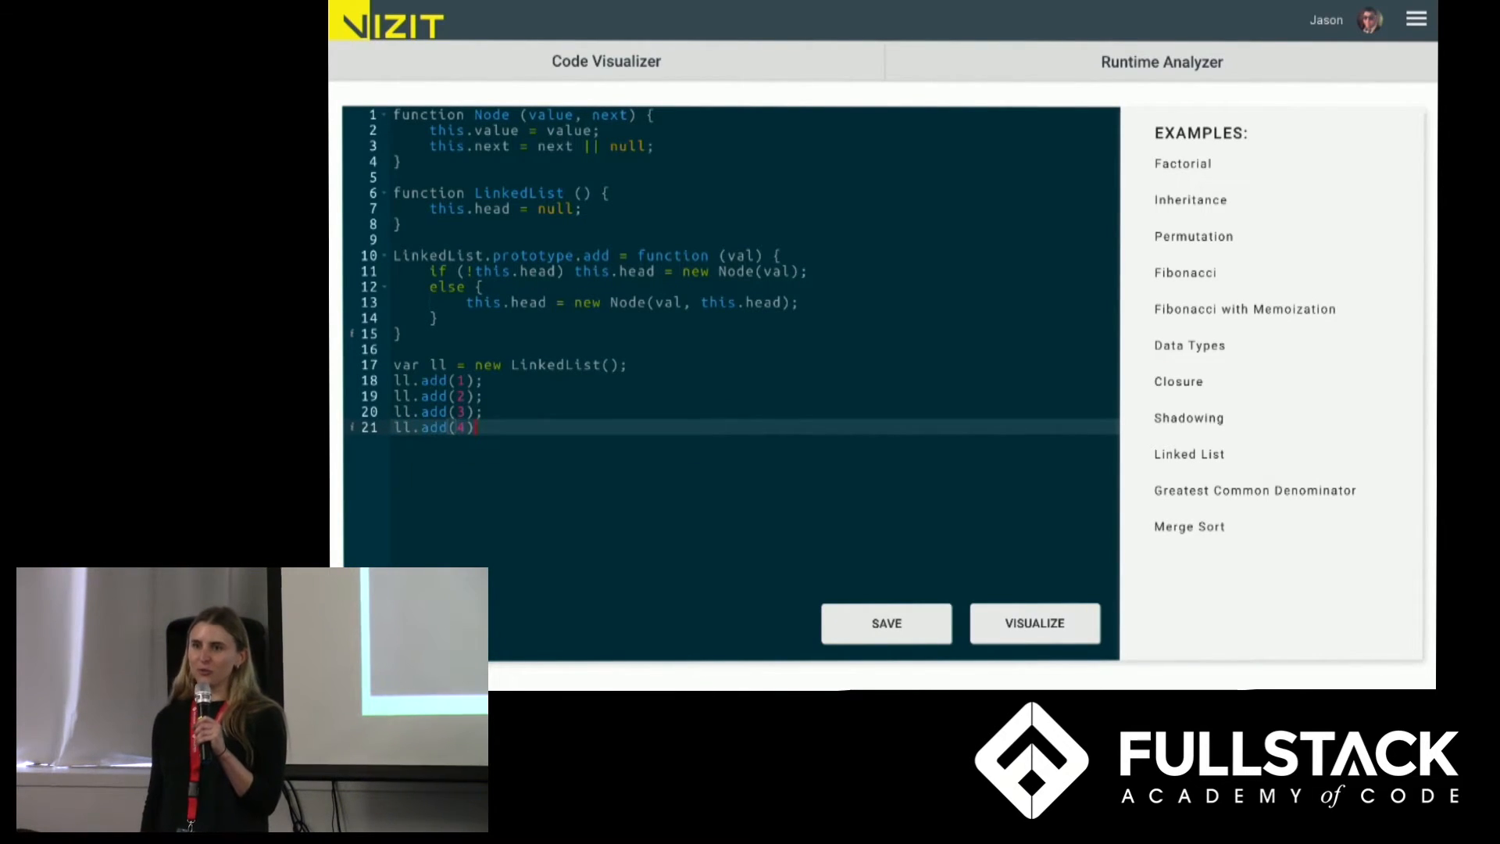
{"action": "left_click", "coordinate": [885, 623]}
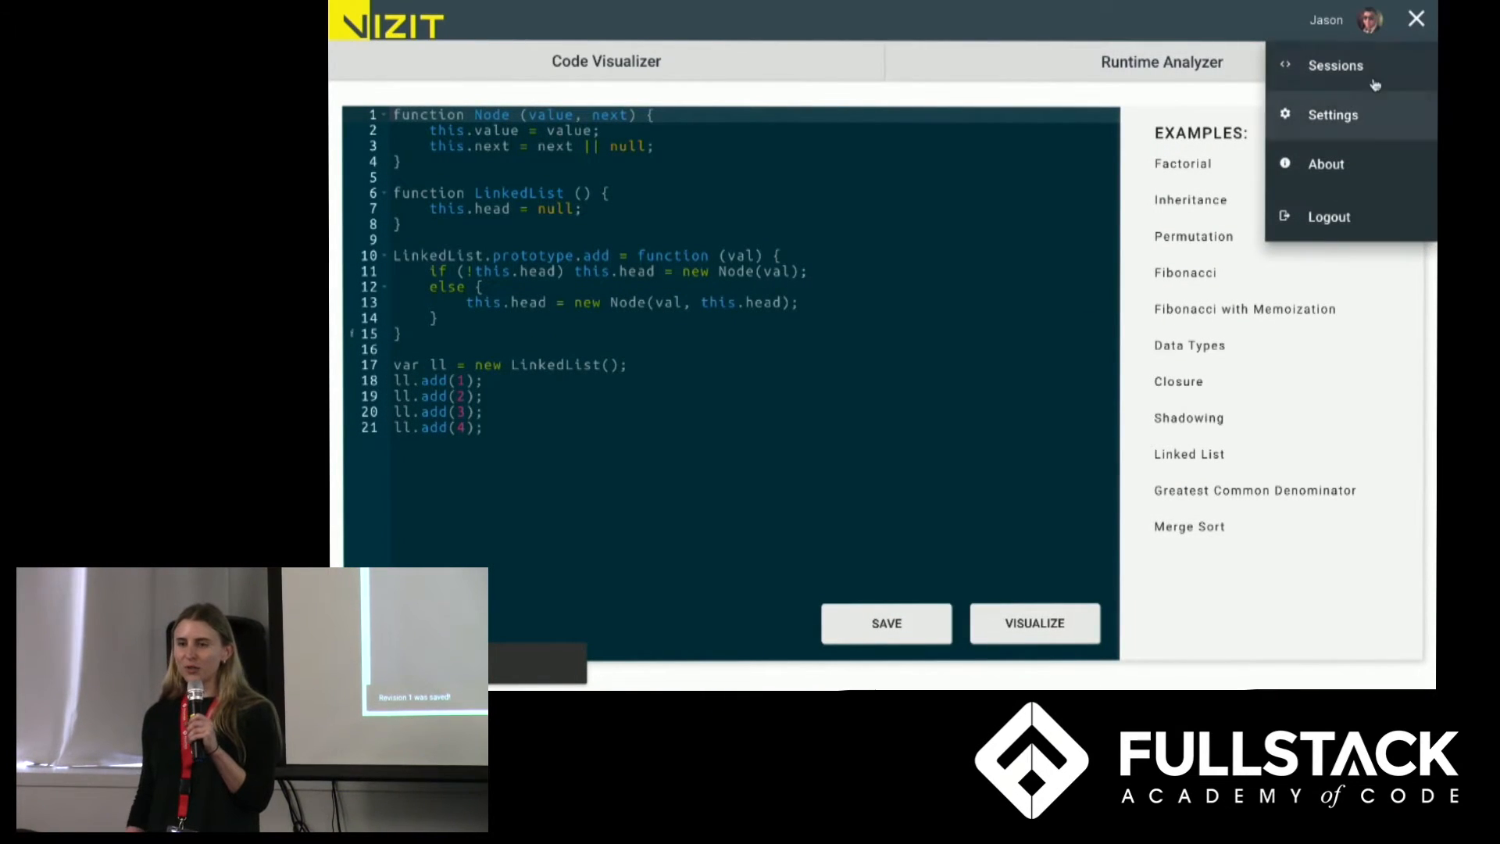
{"action": "left_click", "coordinate": [1335, 66]}
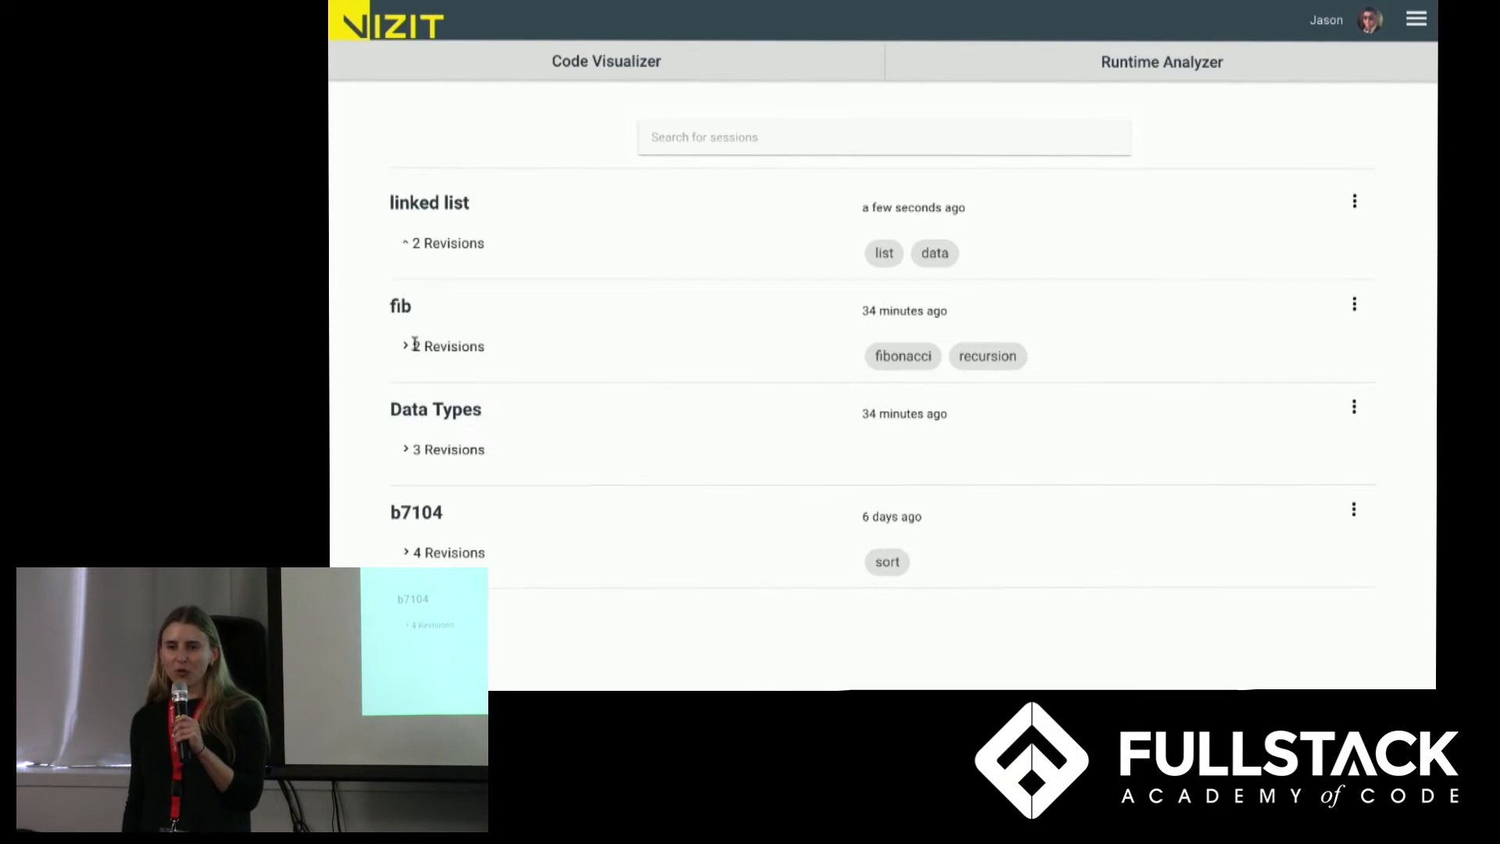
- Expand the fib session's 2 revisions to view the memoized-vs-original line diff
{"action": "left_click", "coordinate": [406, 345]}
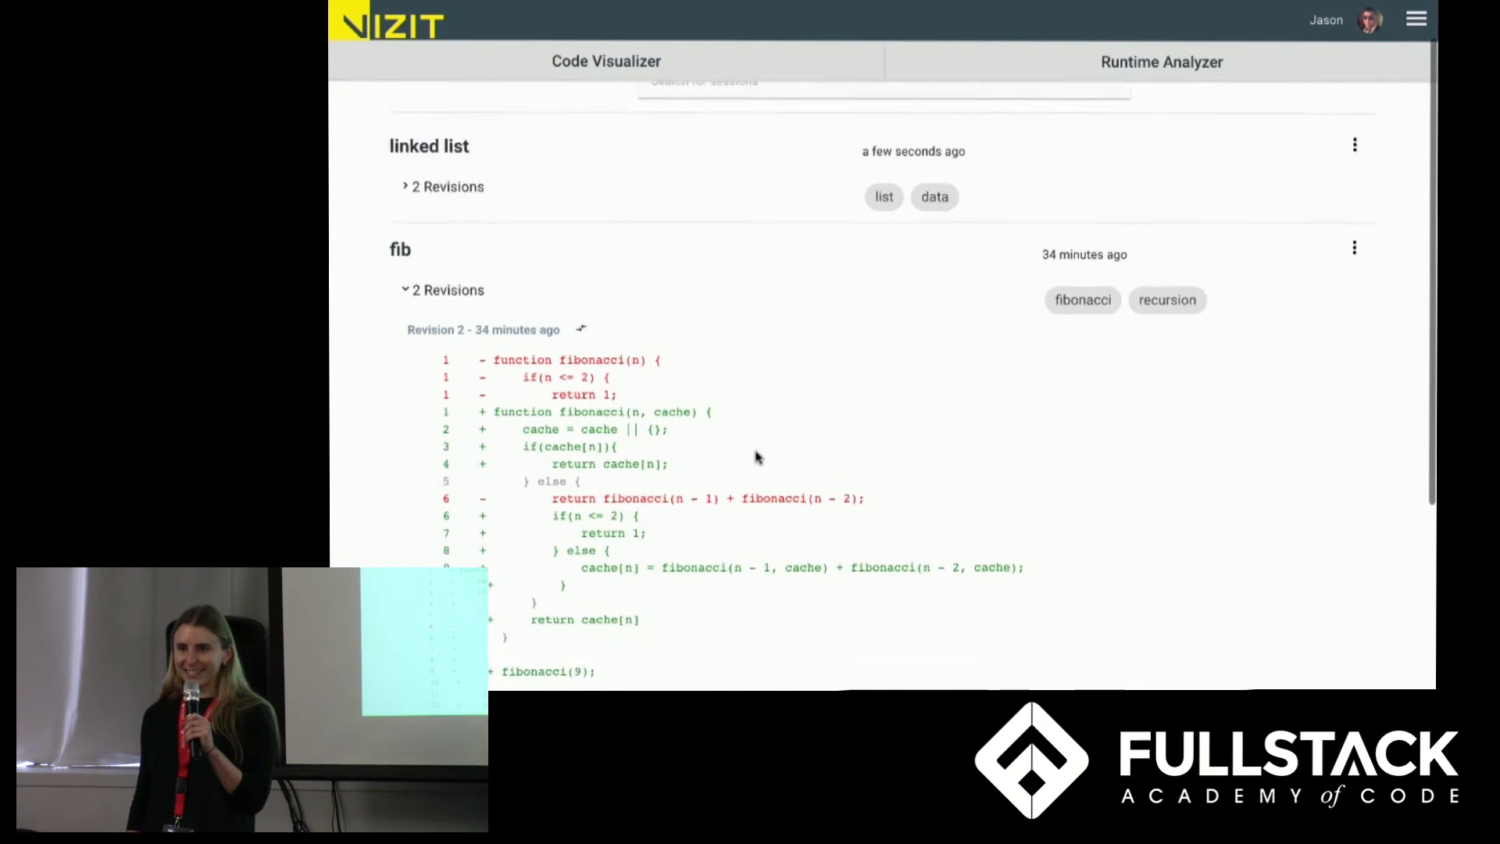
{"action": "scroll", "scroll_direction": "down", "scroll_amount": 3}
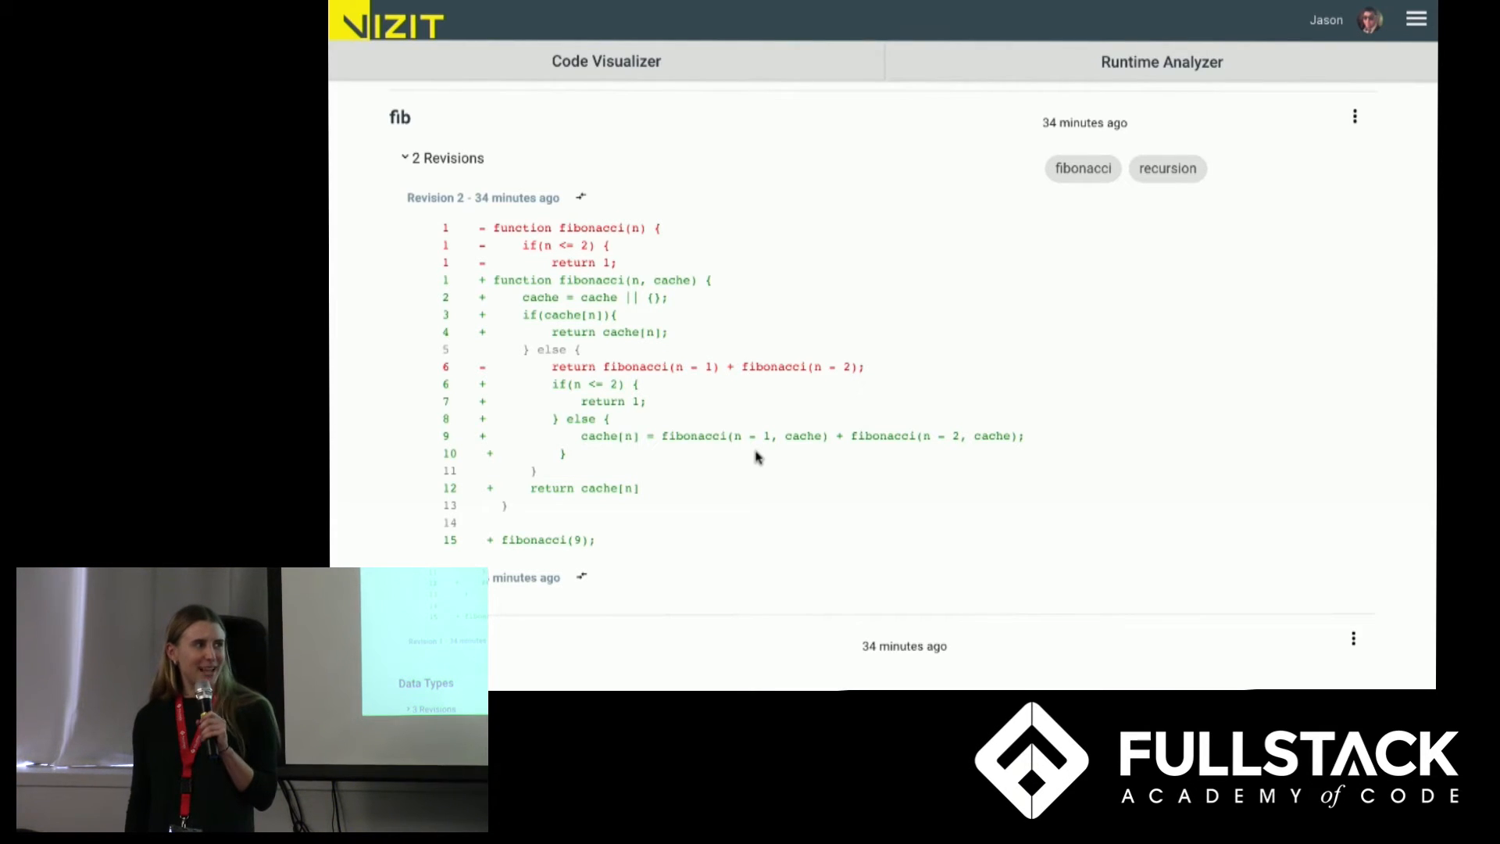
- In the Runtime Analyzer, enable Compare and name the second function bubbleSort
{"action": "left_click", "coordinate": [1161, 61]}
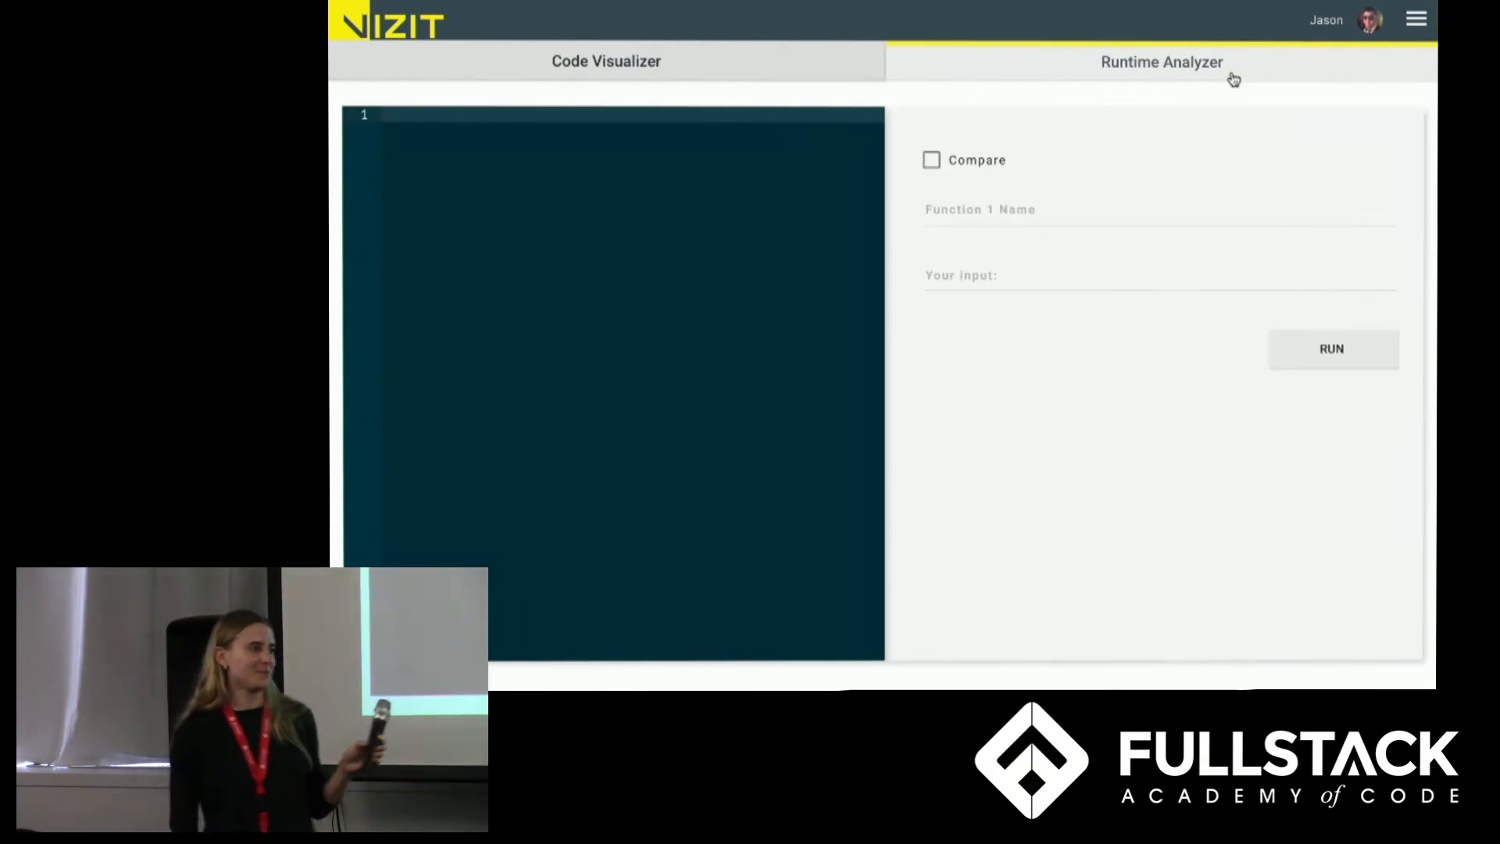
{"action": "left_click", "coordinate": [930, 159]}
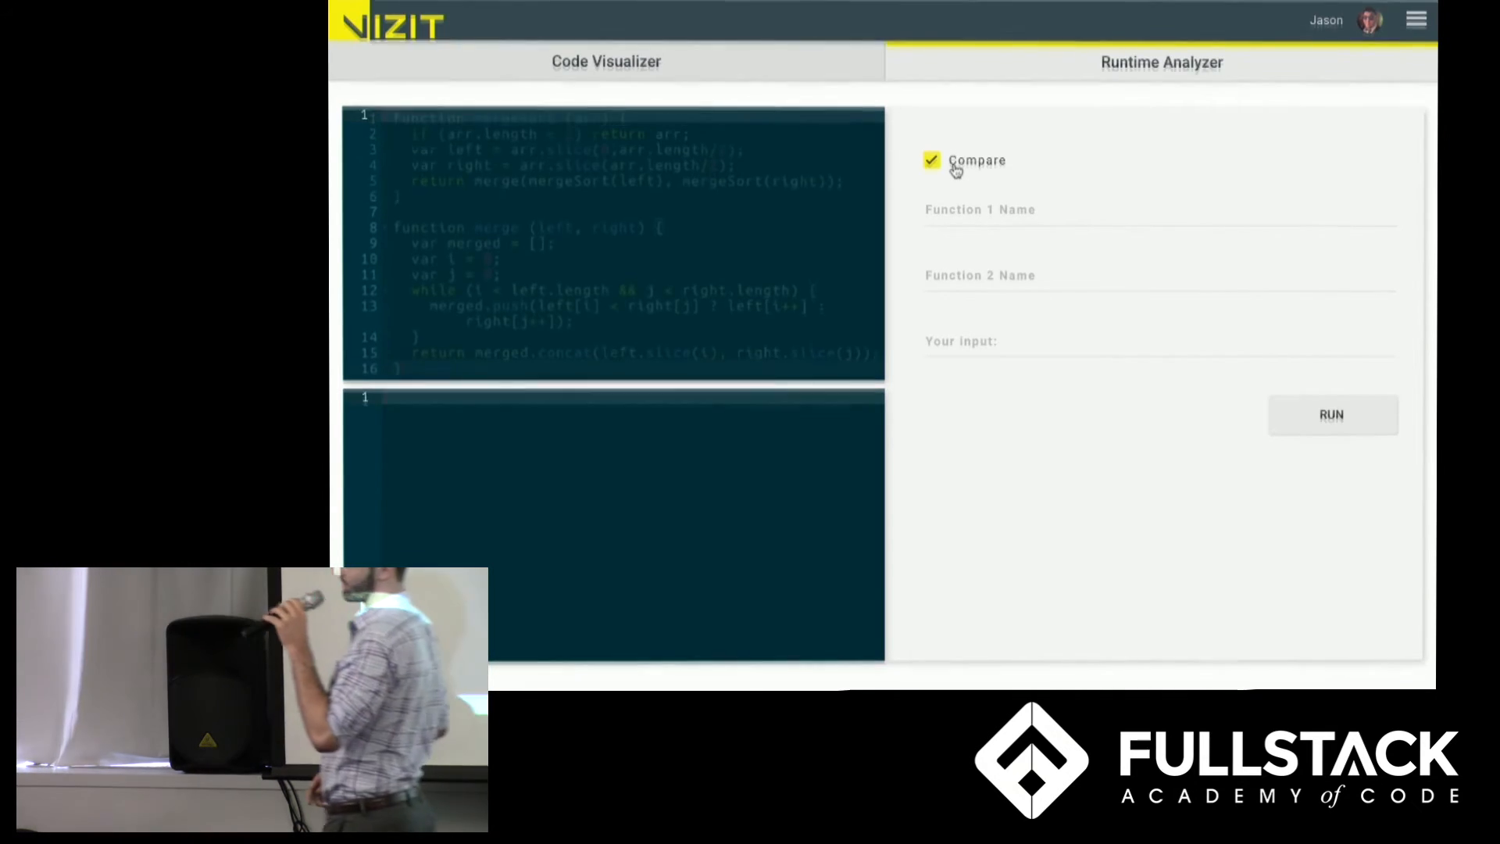
{"action": "type", "text": "bubbleSort"}
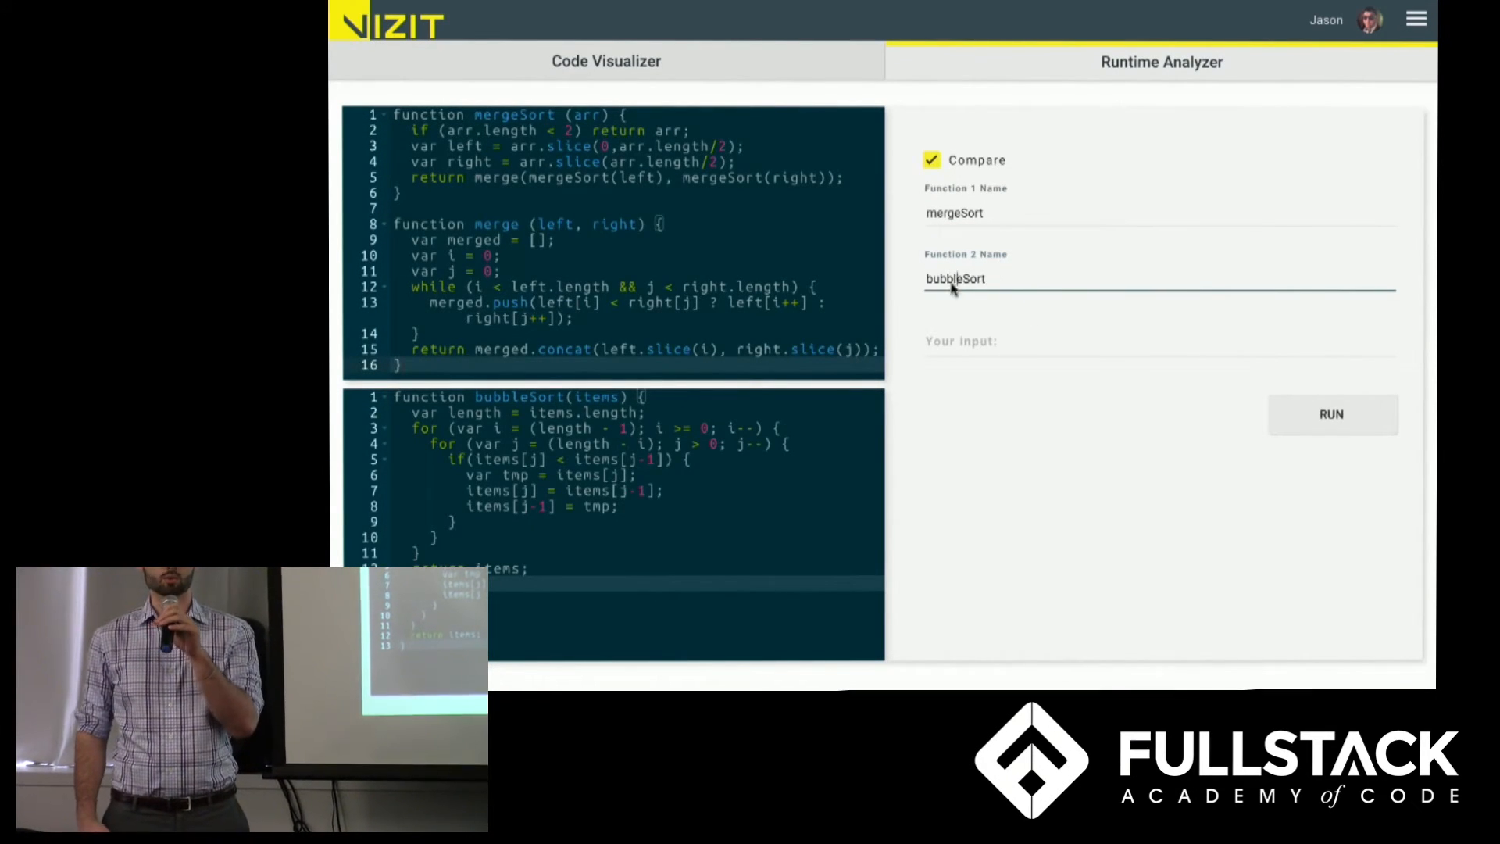
- Enter input arrays [2,1,3], [23,12,3,5], [12,41,35,24,62,23,1...] and run the mergeSort vs bubbleSort comparison
{"action": "type", "text": "[2,1,3],[23,12,3,5],"}
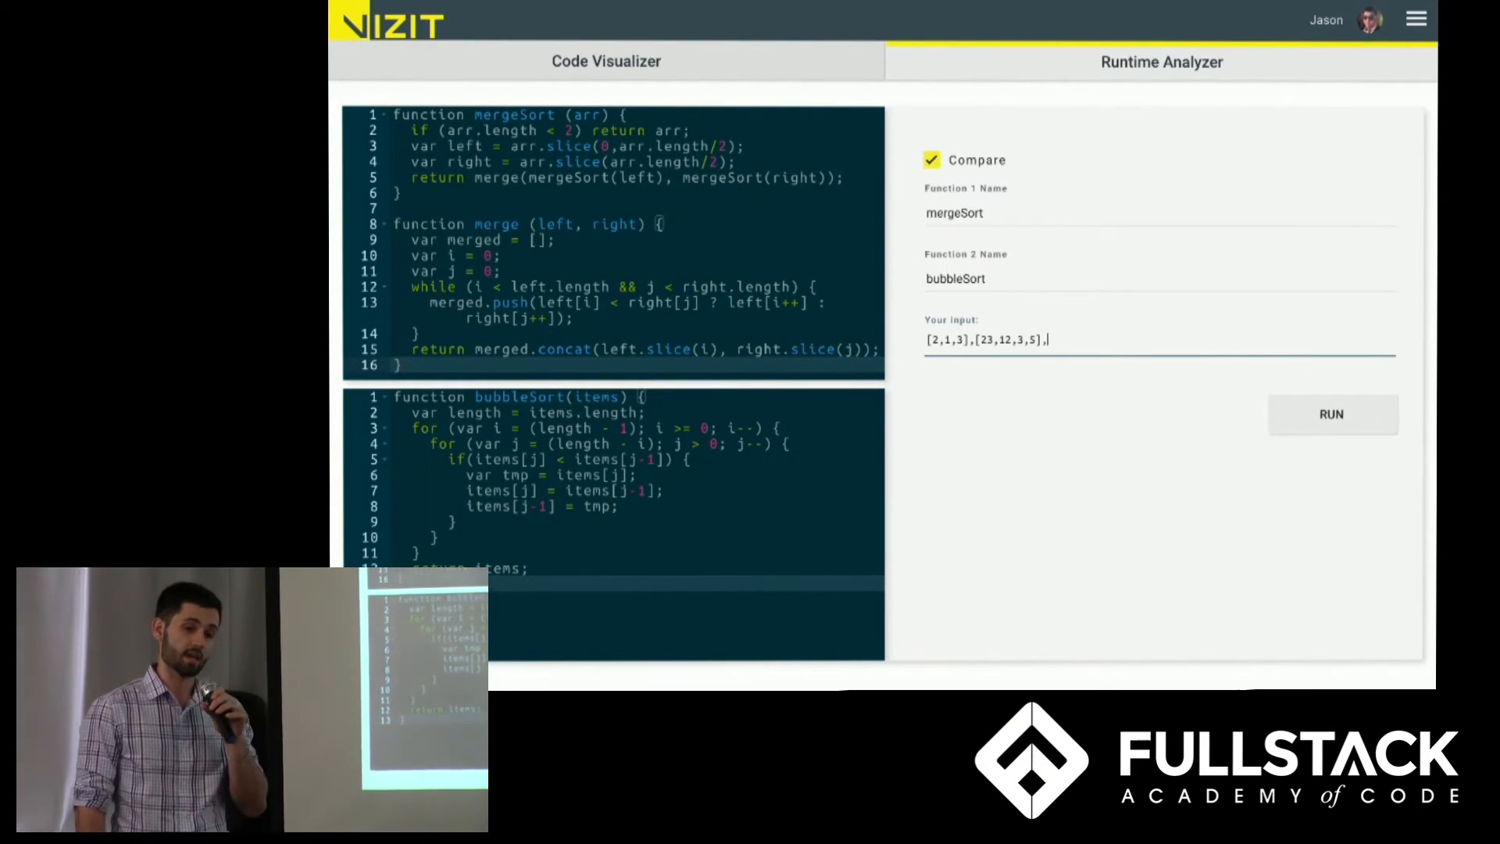
{"action": "type", "text": "[12,41,35,24,62,23,1],[12,41,52,1,2,5,1,32,4"}
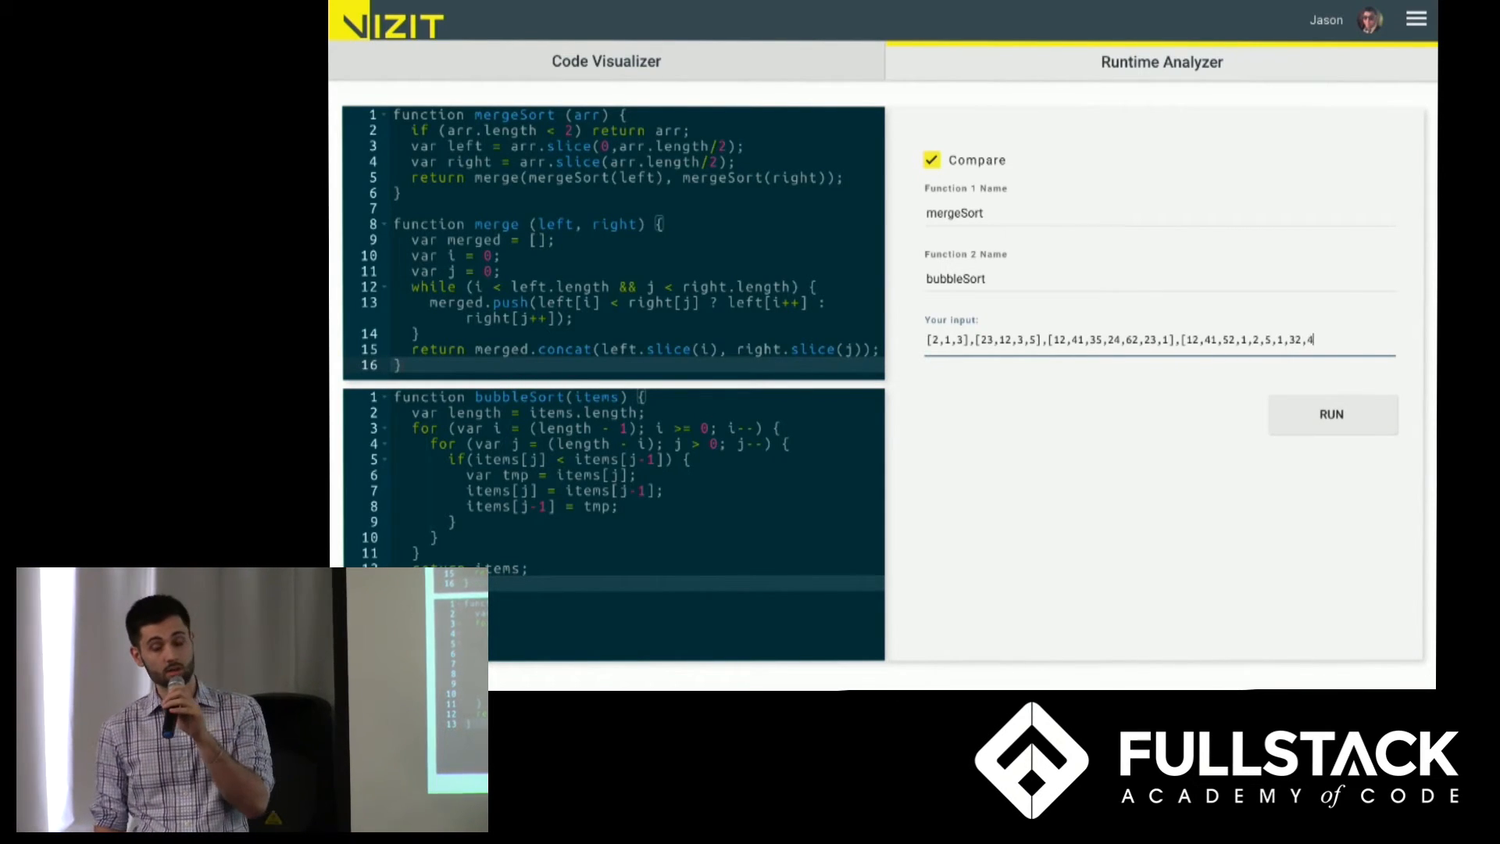
{"action": "left_click", "coordinate": [1332, 414]}
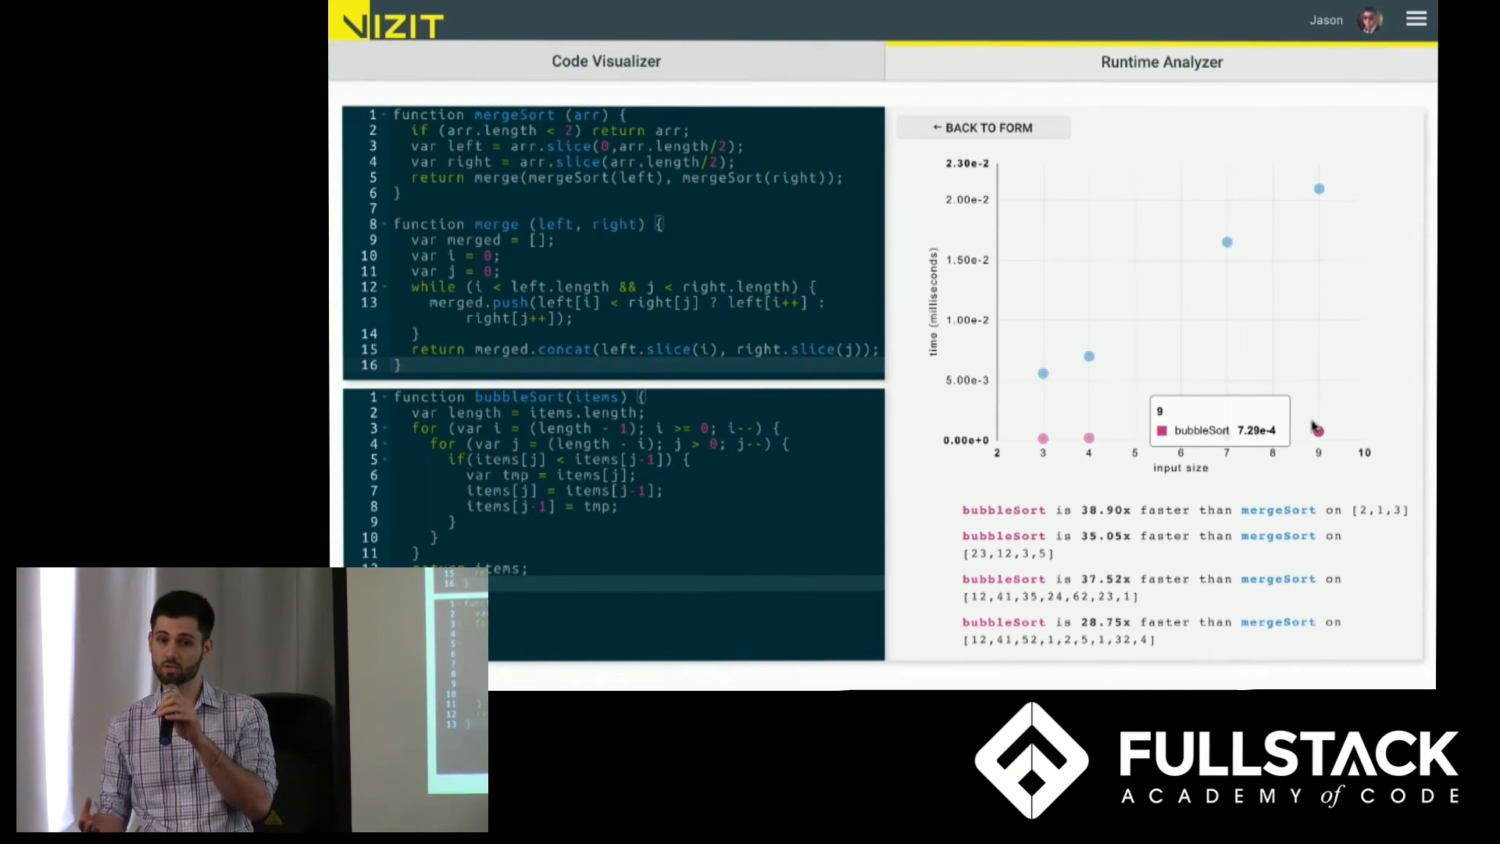